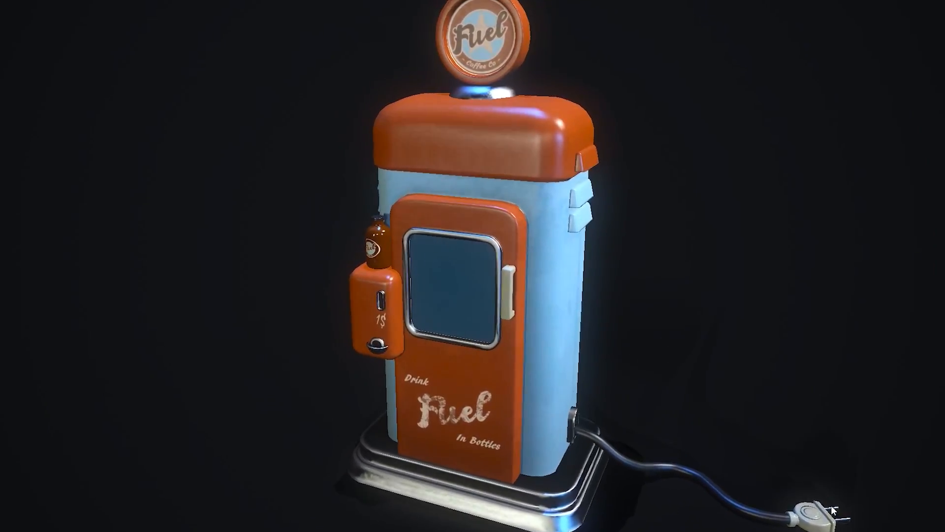
Step: Read each Overwatch shield breakdown image on ArtStation, down to the complete shader graph
click(421, 521)
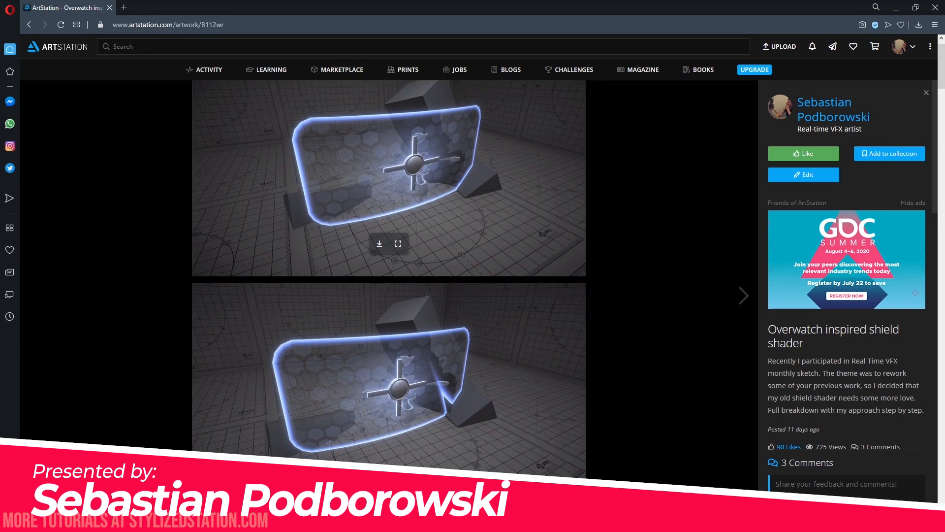
scroll(down, 3)
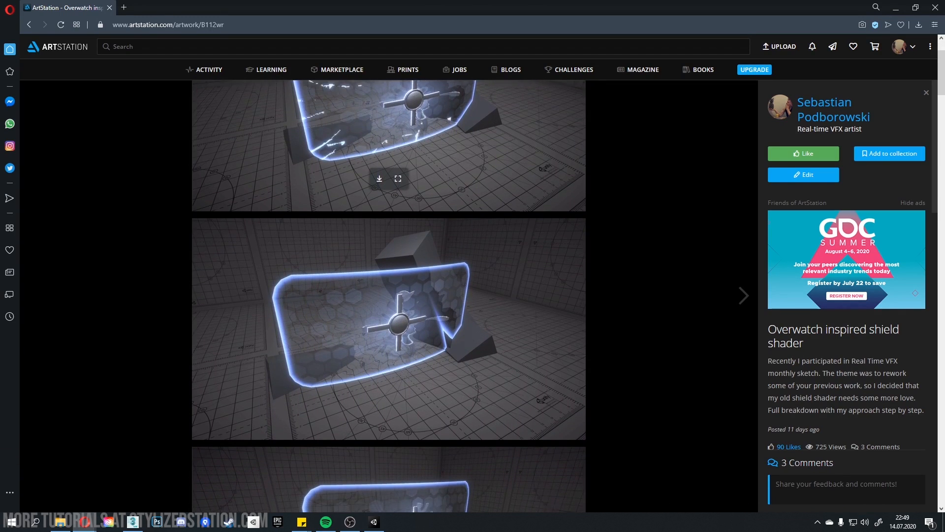
scroll(down, 3)
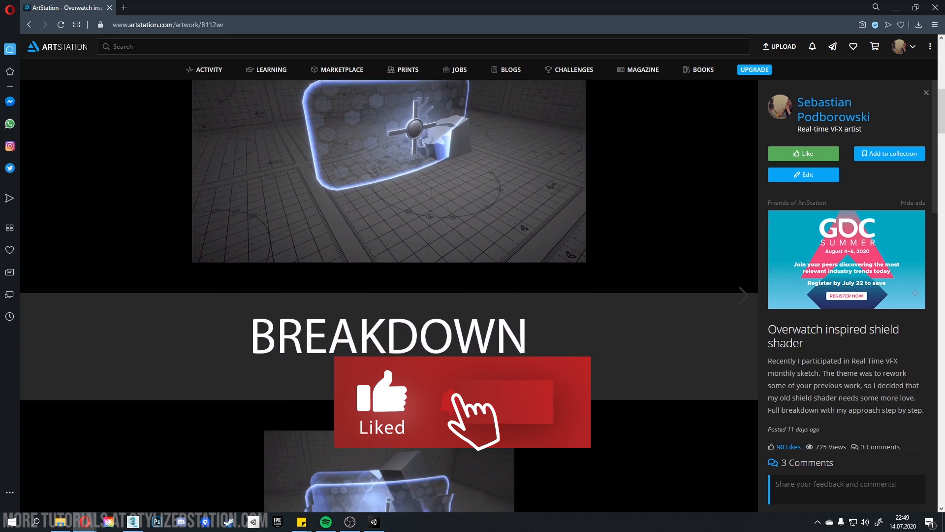
scroll(down, 3)
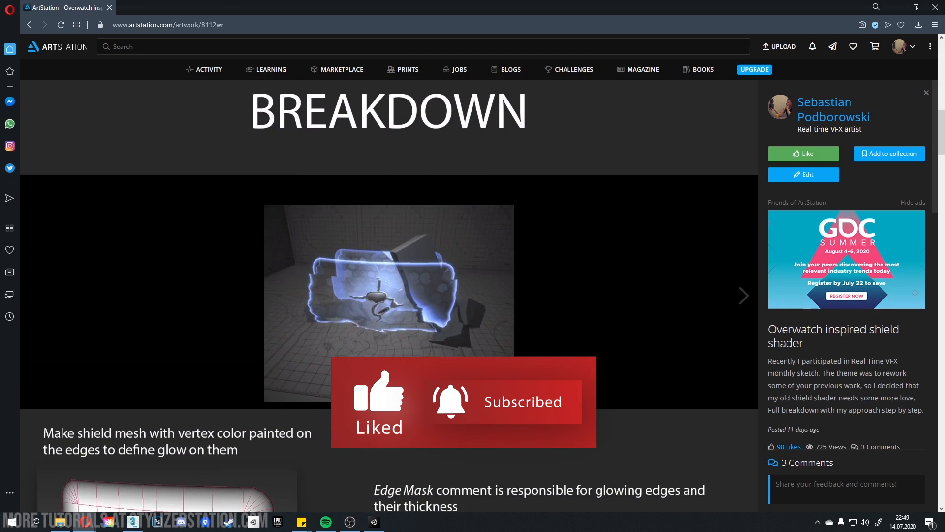
scroll(down, 3)
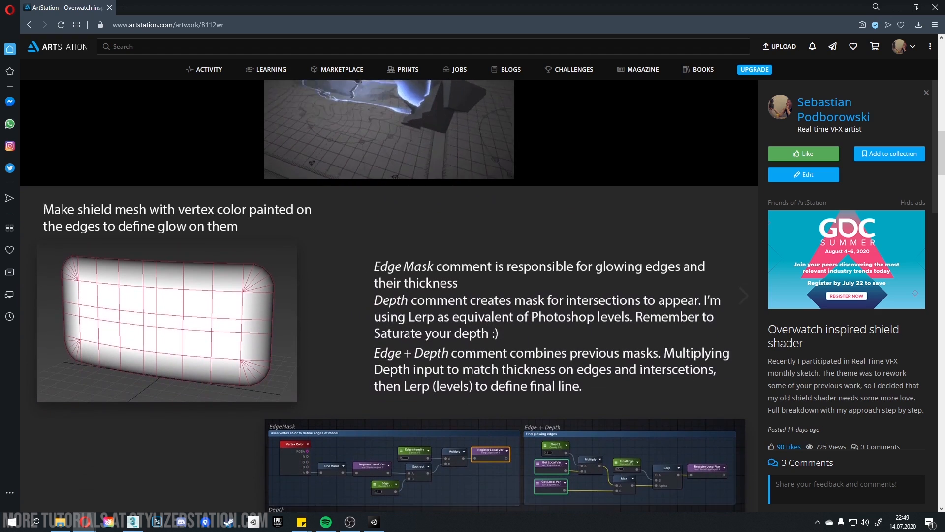
scroll(down, 3)
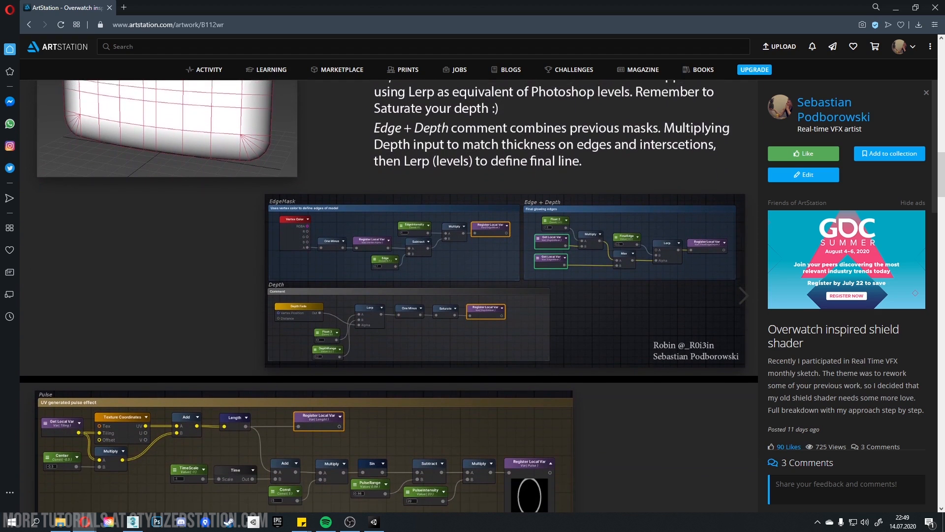
scroll(down, 3)
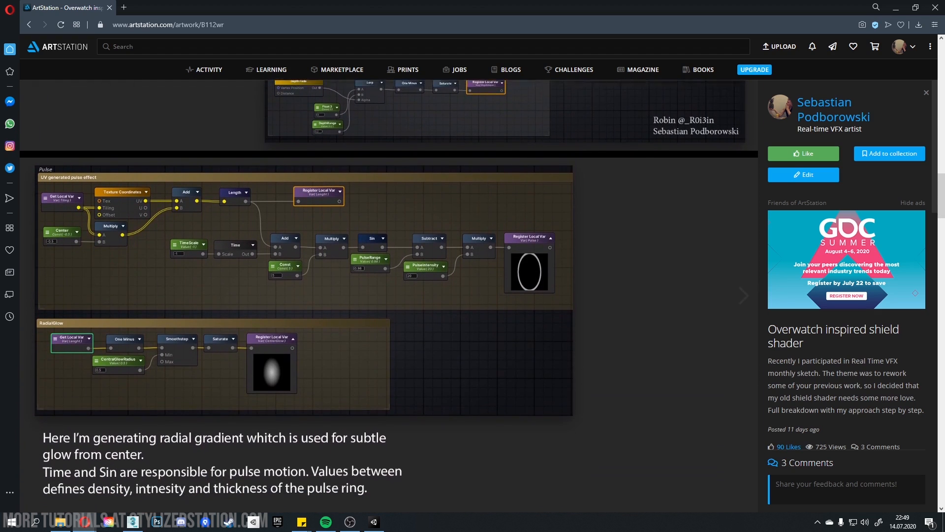
scroll(down, 3)
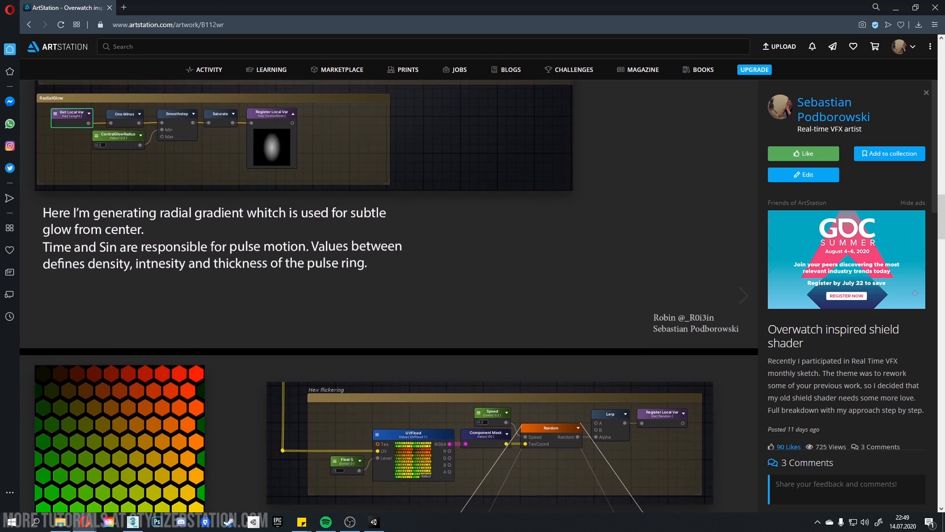
scroll(down, 3)
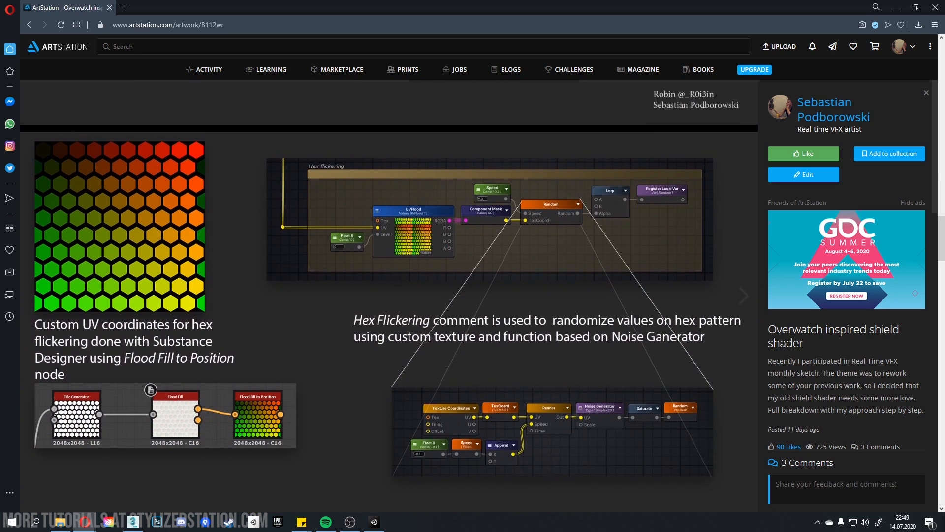
scroll(down, 3)
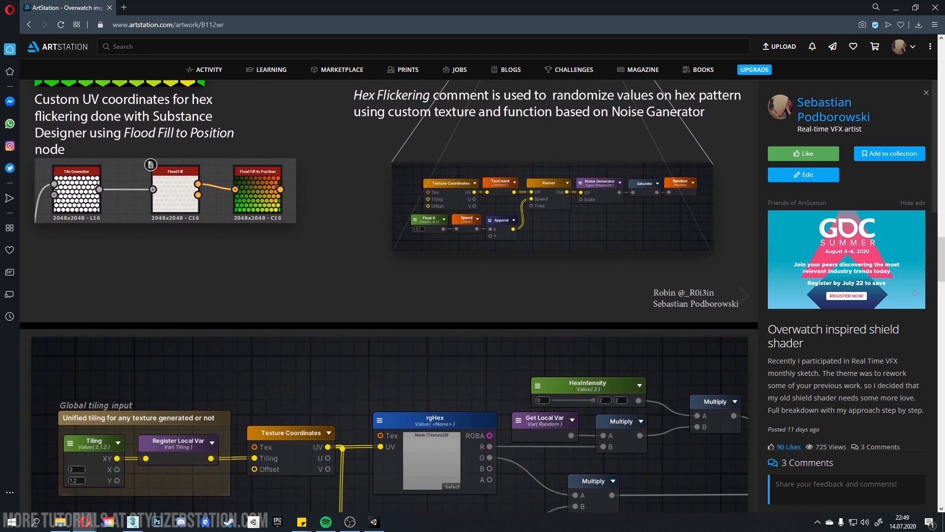
scroll(down, 3)
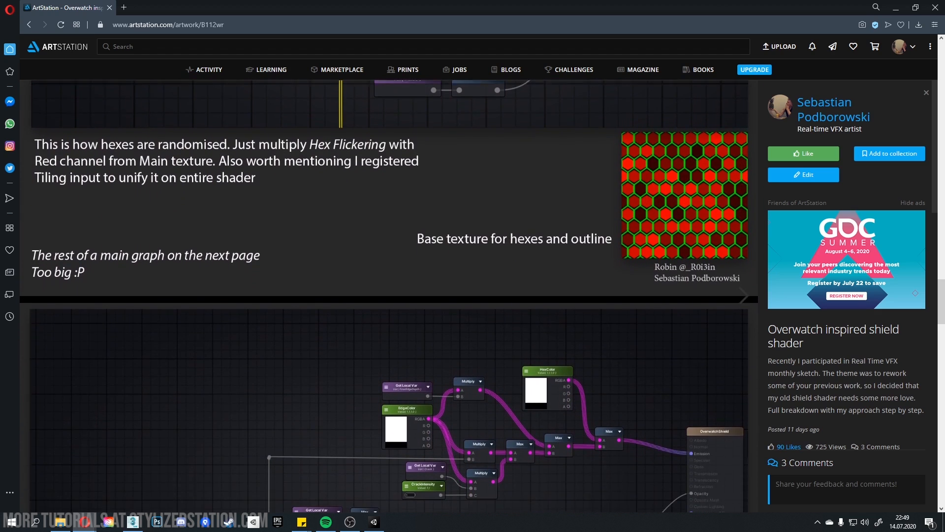
scroll(down, 3)
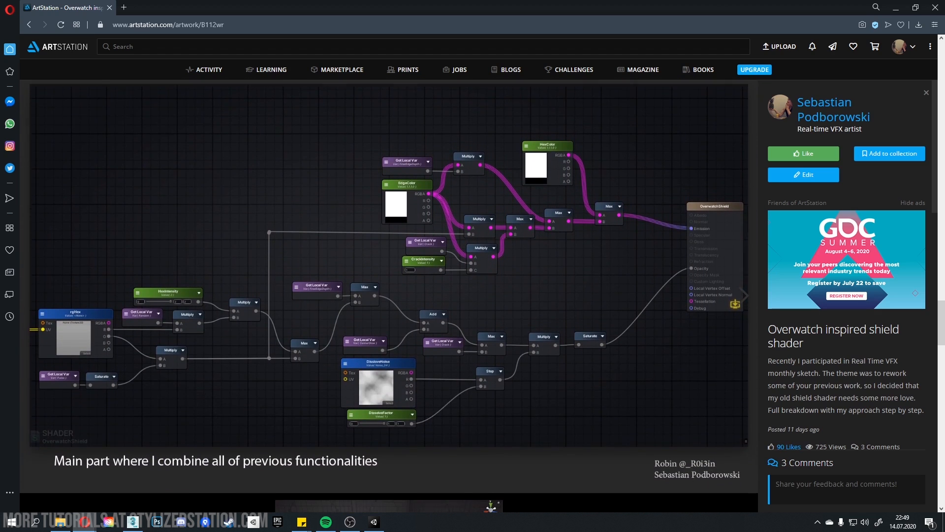
scroll(down, 3)
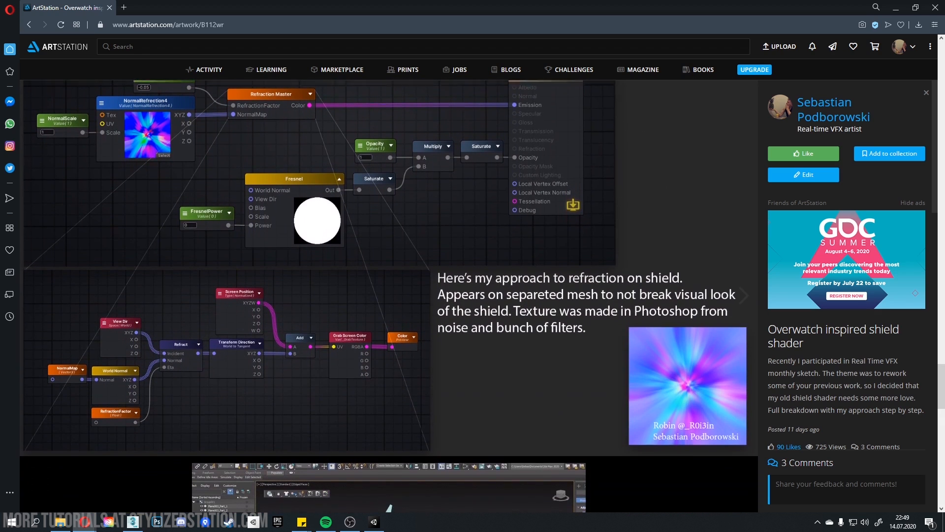
scroll(down, 3)
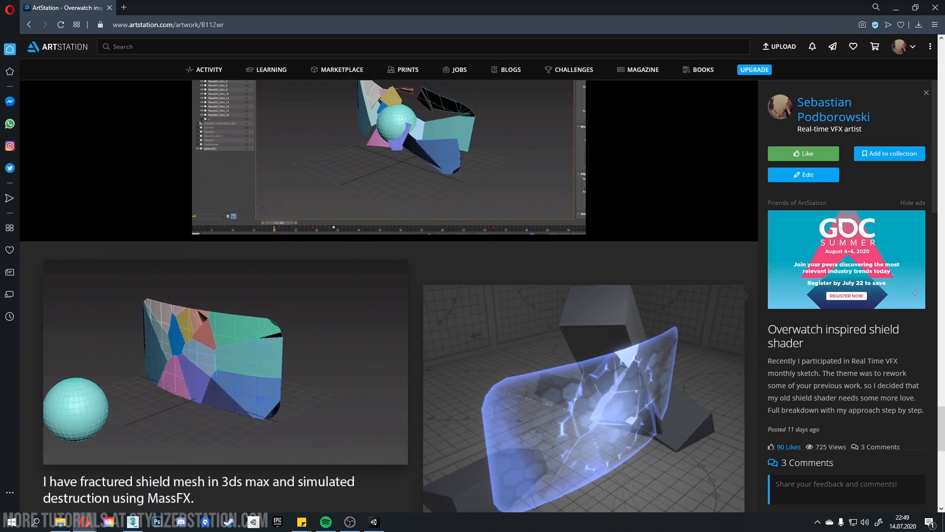
scroll(down, 3)
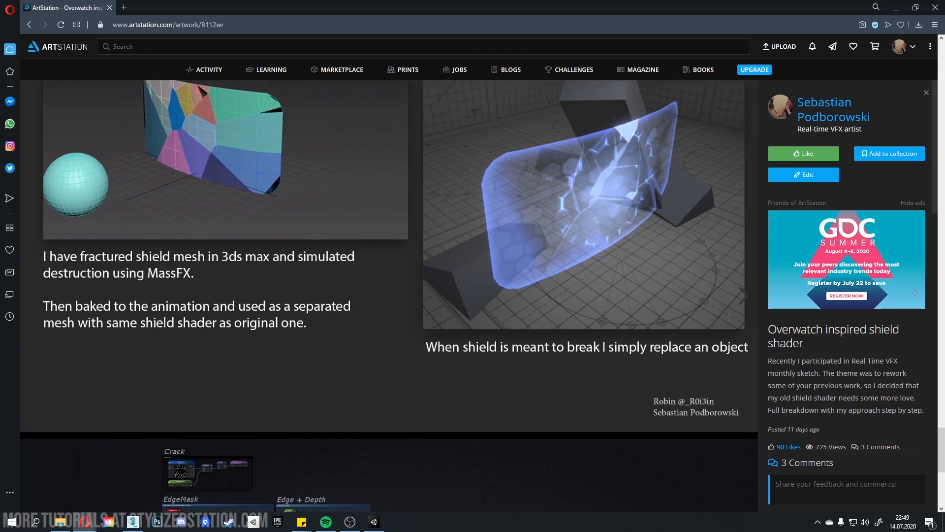
scroll(down, 3)
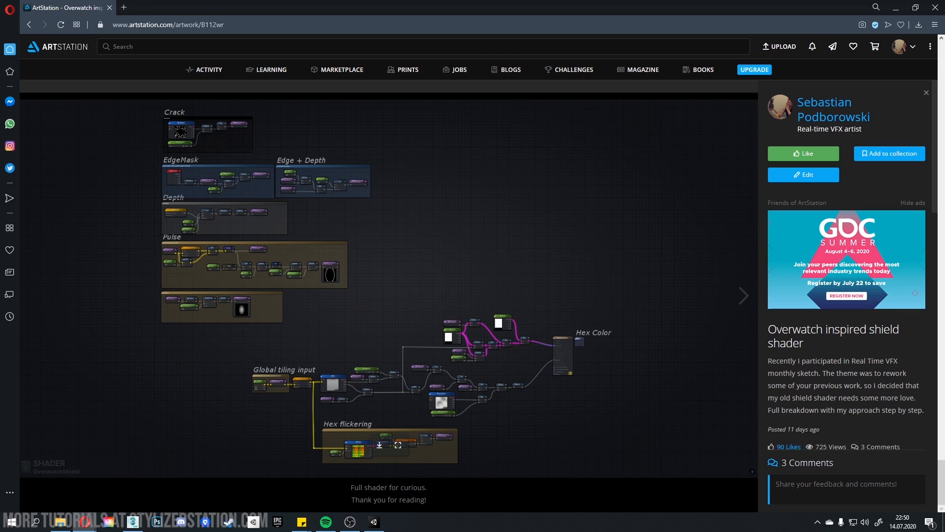
scroll(down, 3)
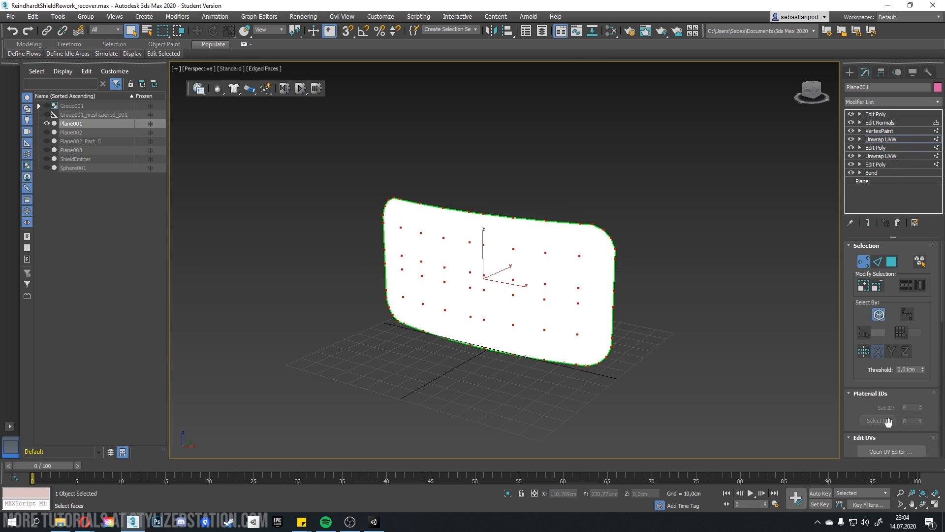
Step: Select the top Edit Poly modifier and orbit to view the dark-edged vertex colours
click(891, 451)
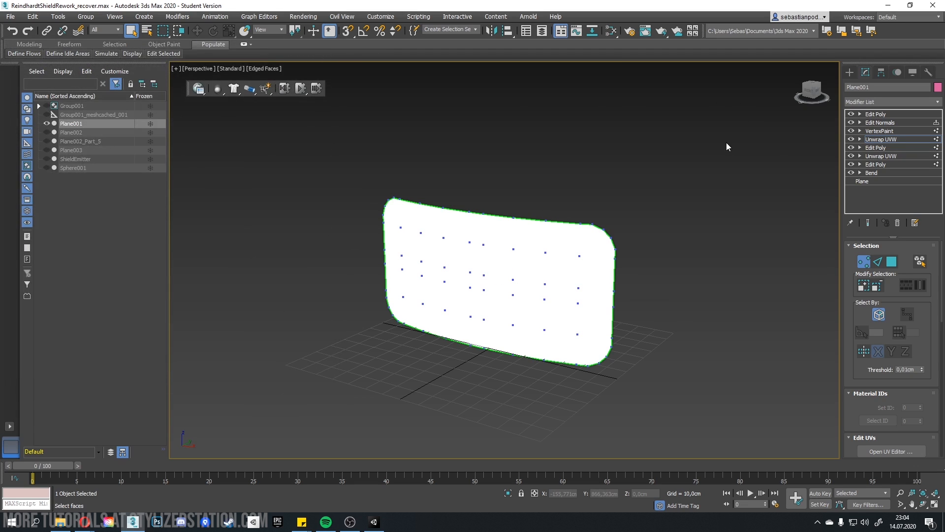
mouse_move(749, 157)
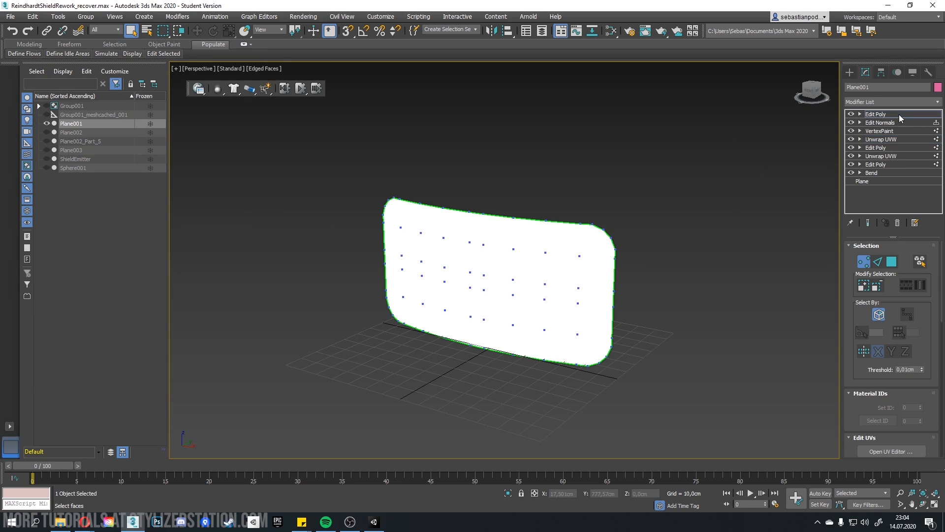
click(875, 114)
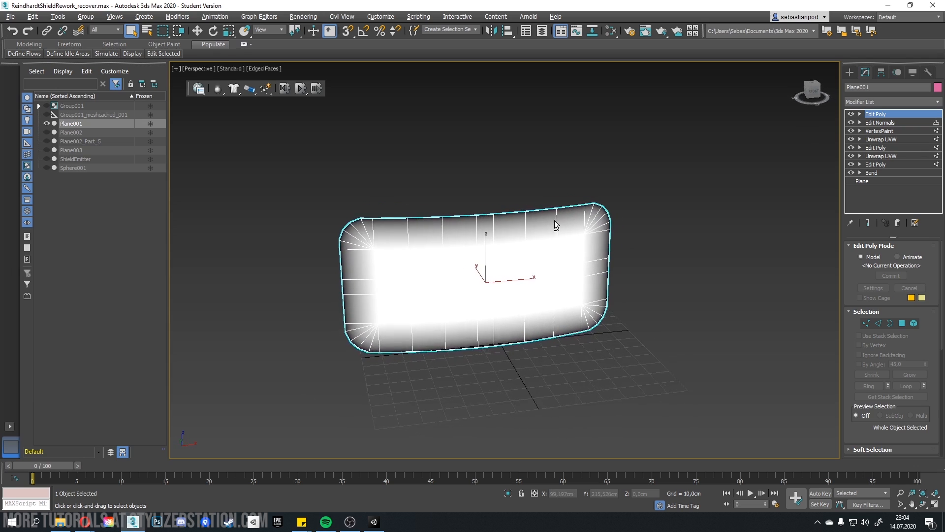
drag(555, 226, 527, 231)
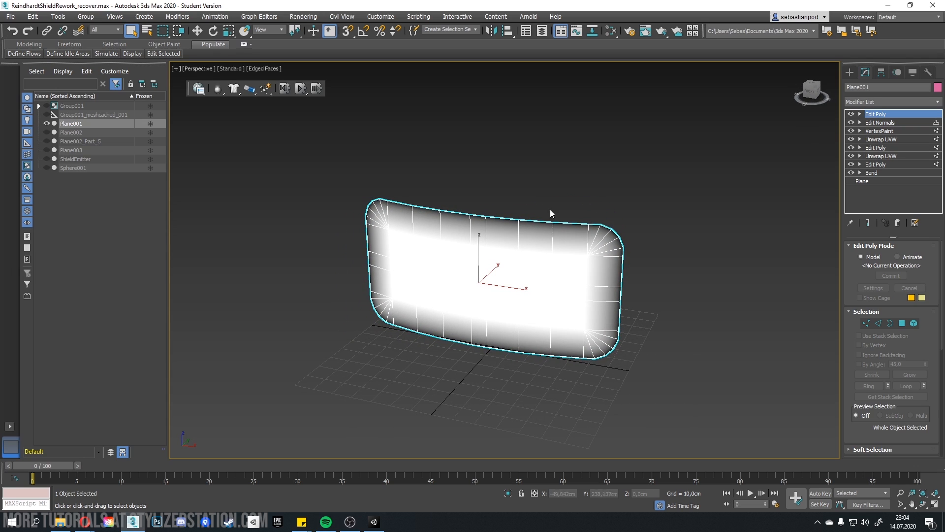
mouse_move(554, 244)
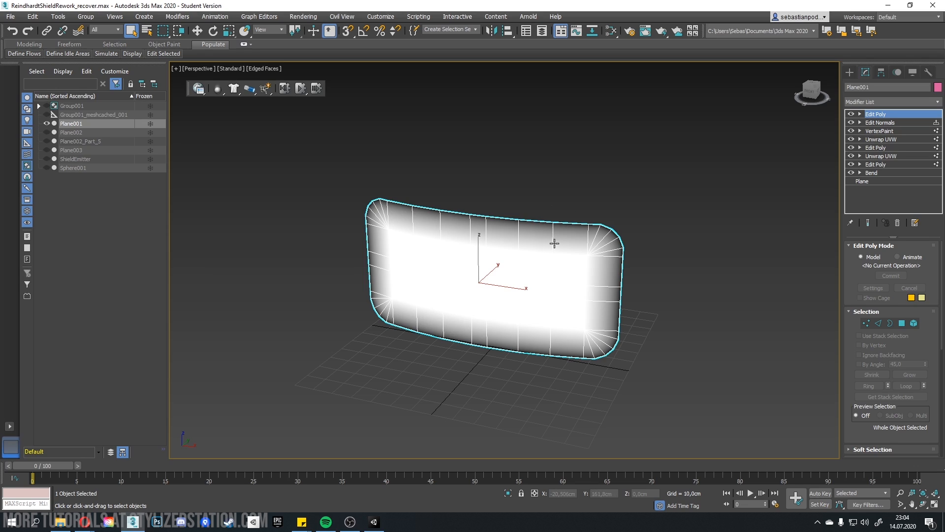
mouse_move(624, 245)
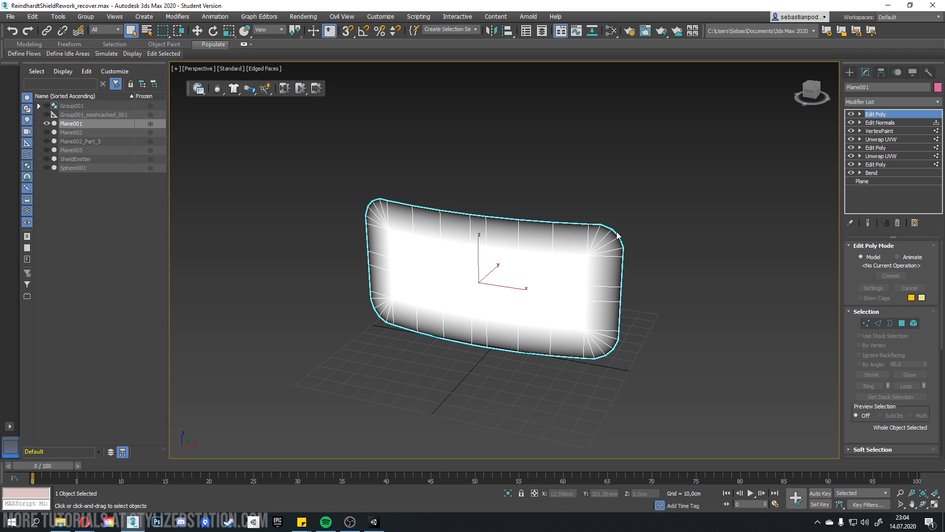
mouse_move(615, 236)
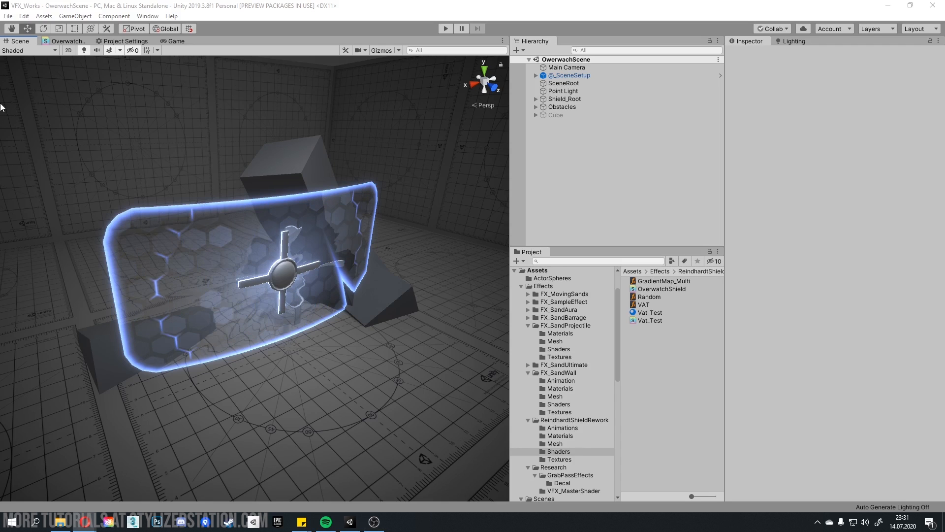
click(67, 40)
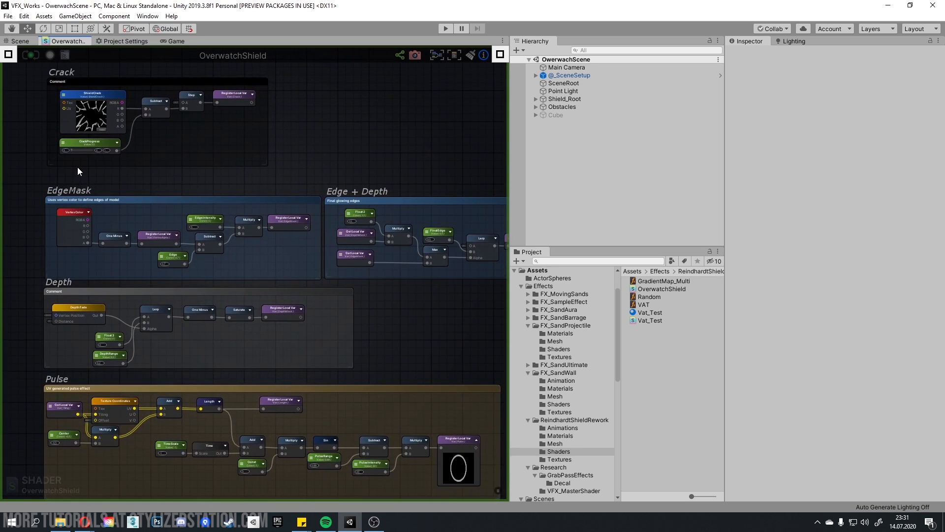
scroll(down, 3)
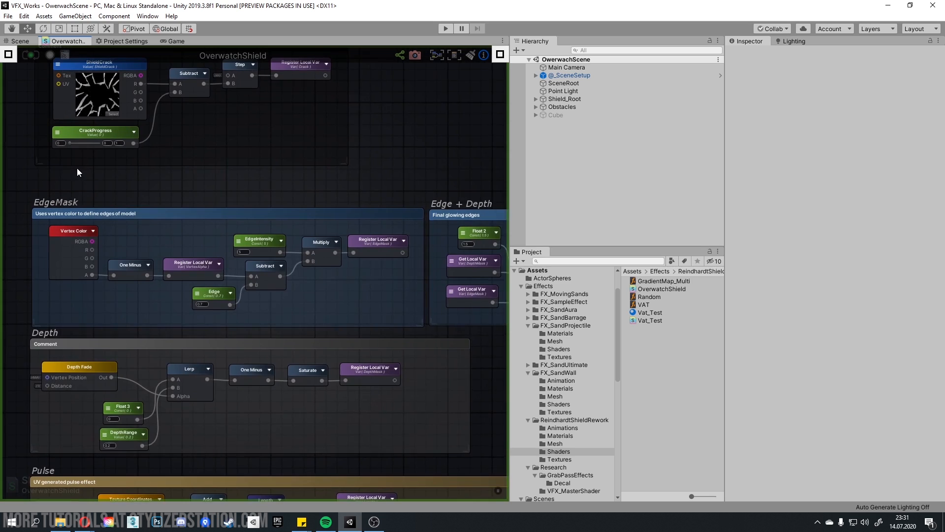
scroll(down, 3)
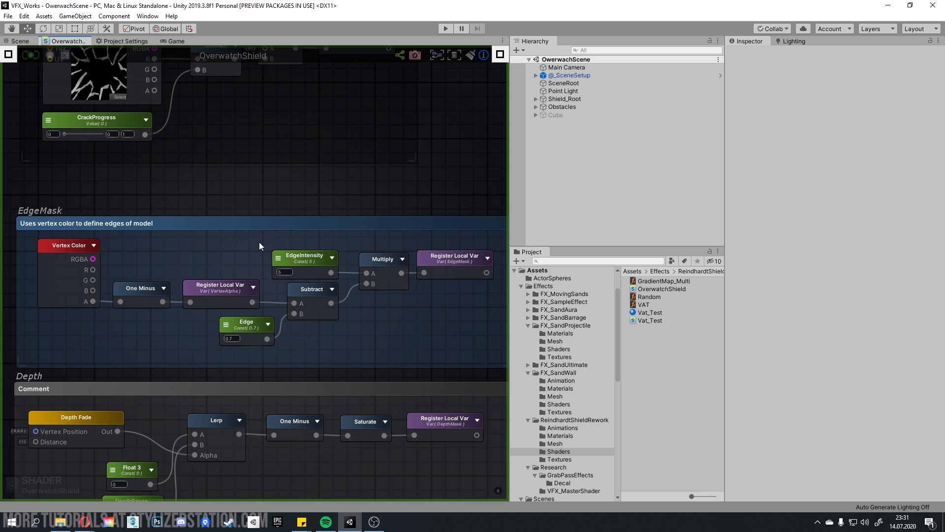
mouse_move(262, 240)
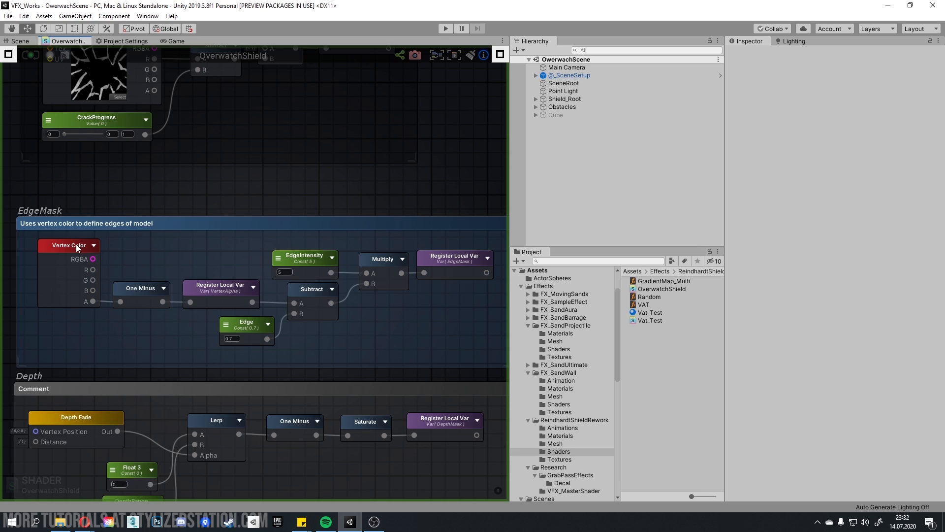
mouse_move(69, 249)
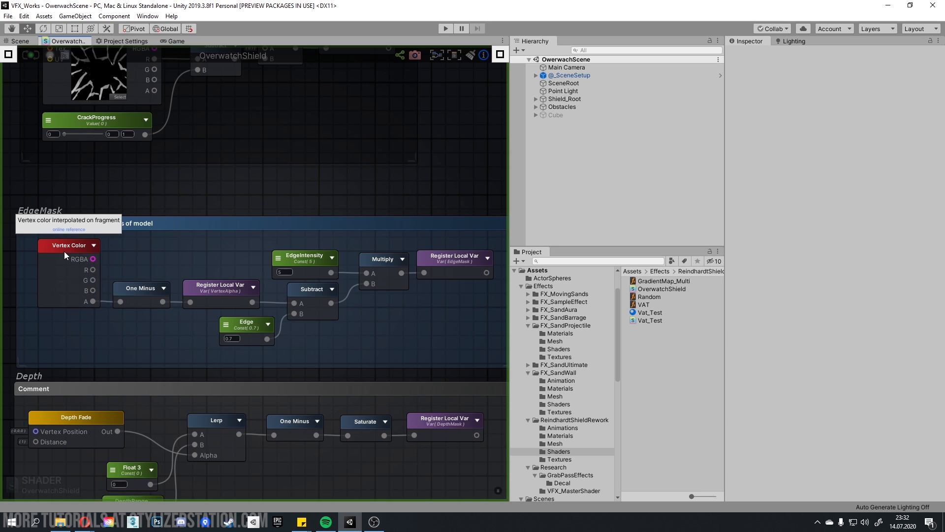
mouse_move(65, 256)
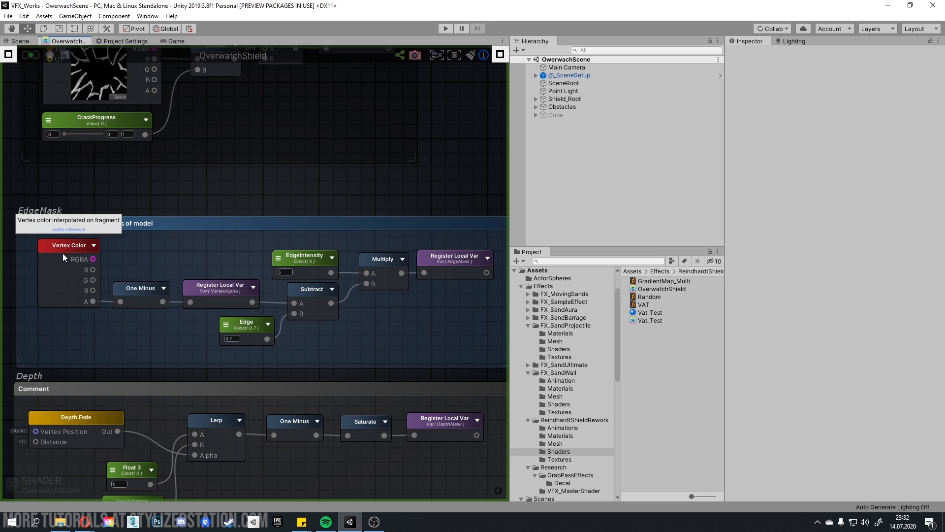
mouse_move(120, 275)
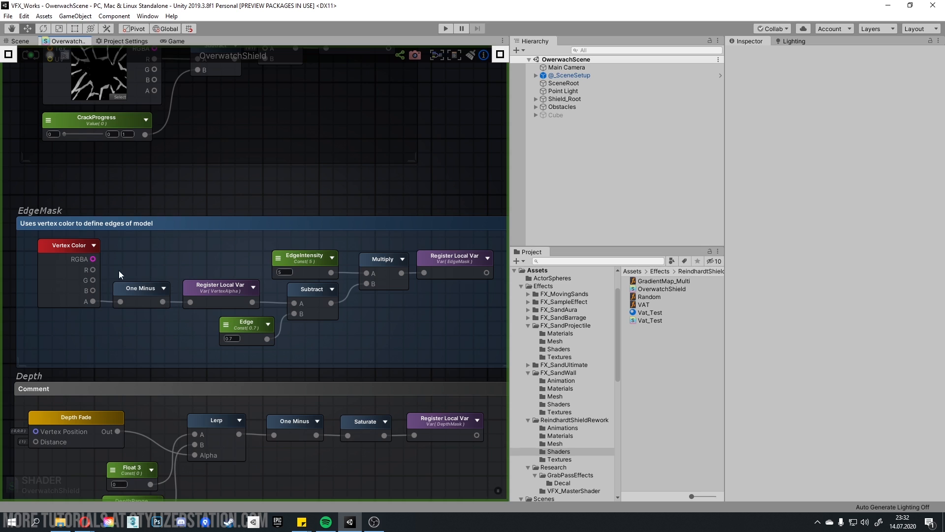
mouse_move(138, 284)
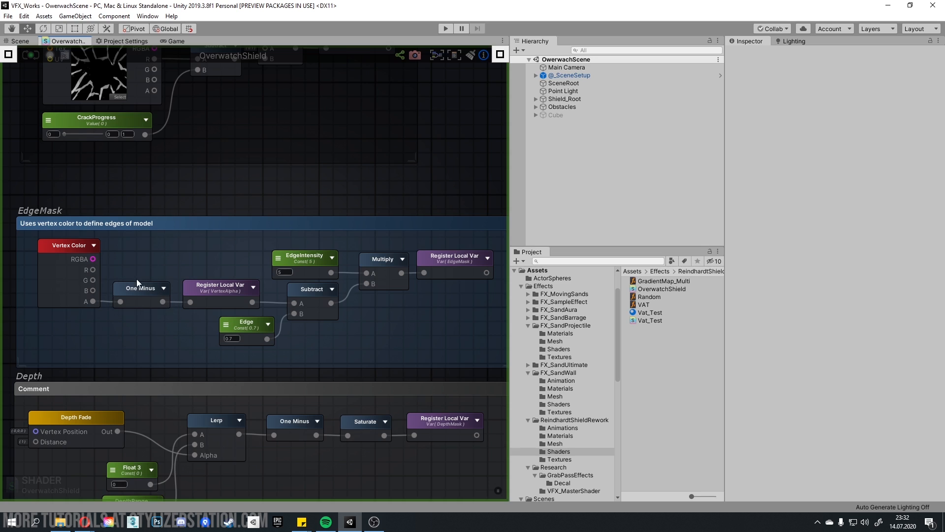
mouse_move(252, 292)
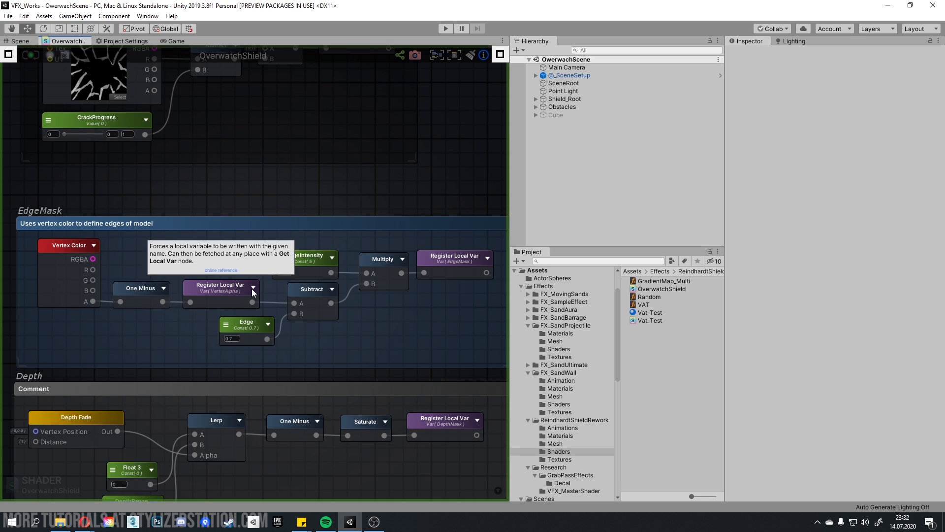
mouse_move(262, 284)
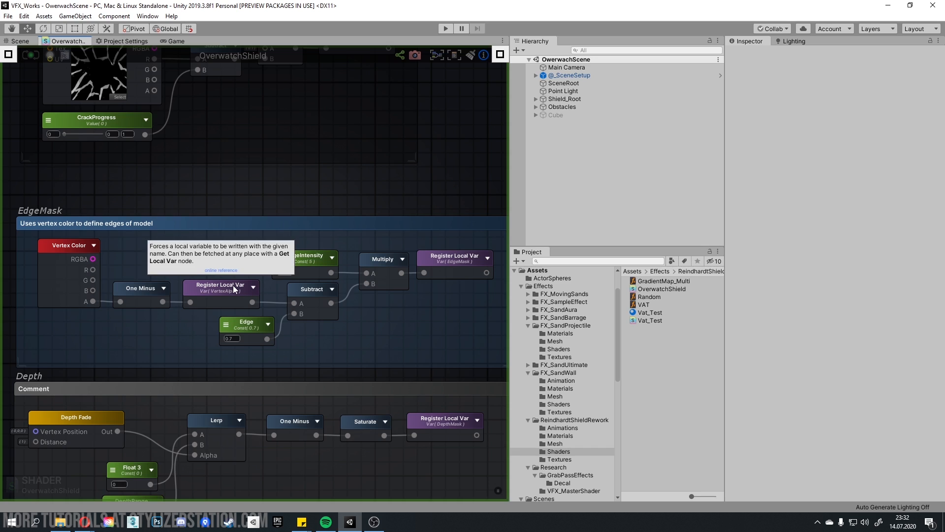
mouse_move(236, 290)
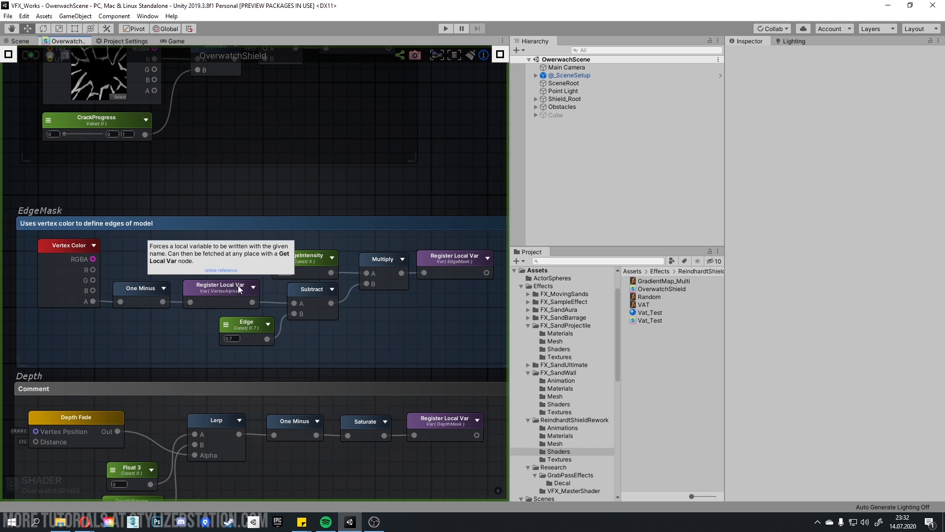
mouse_move(312, 352)
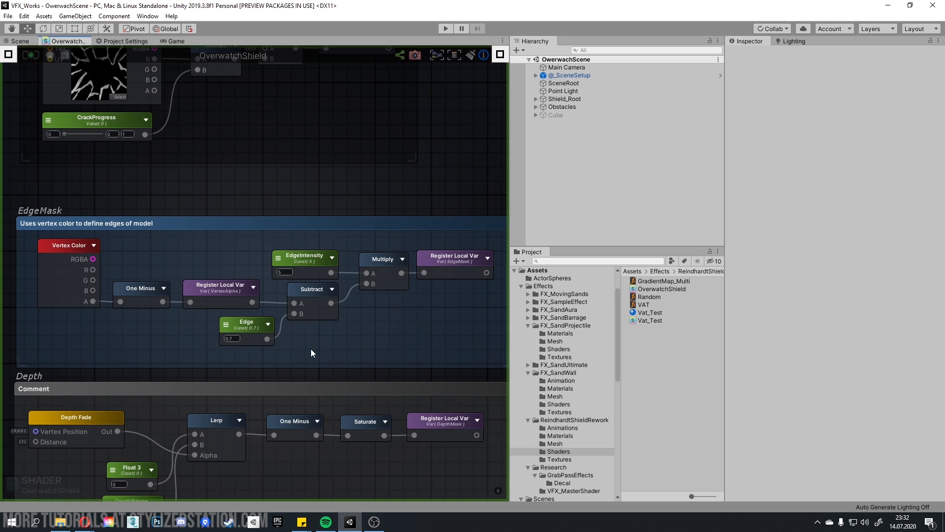
mouse_move(213, 341)
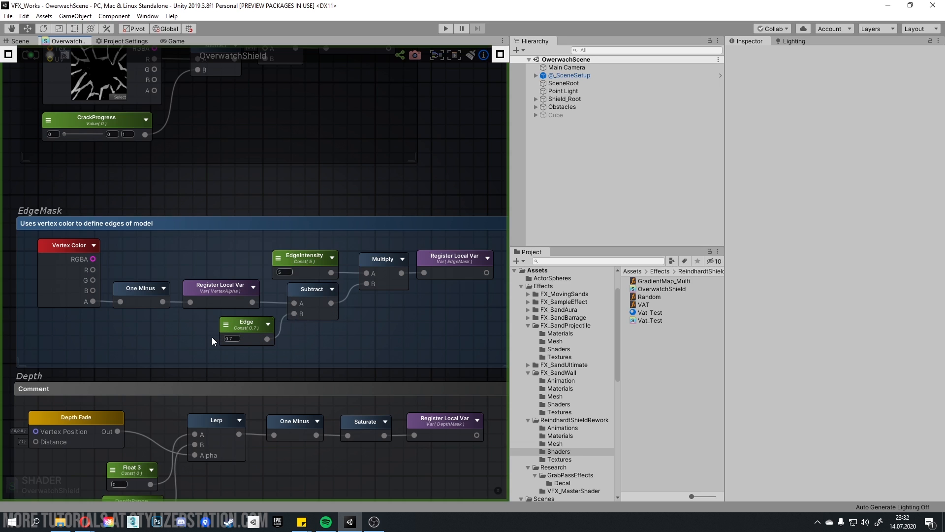
mouse_move(371, 276)
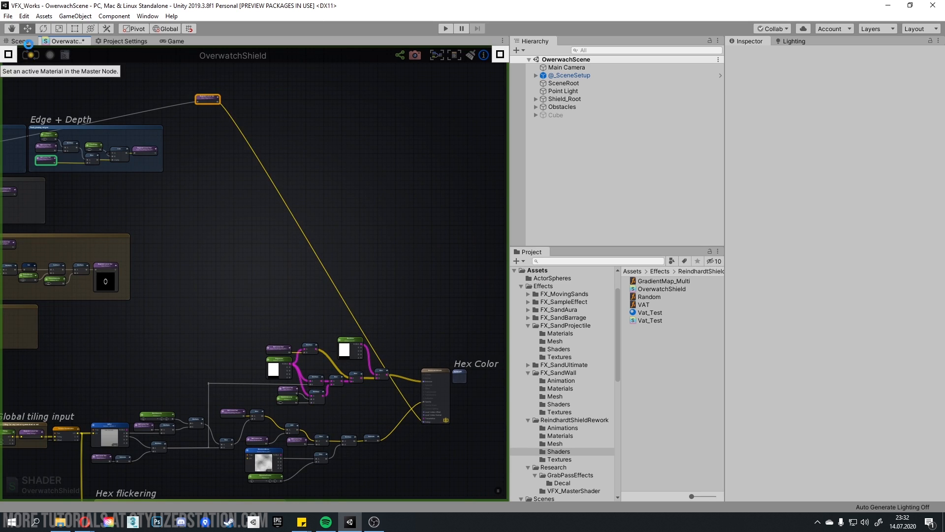
Step: Switch to the Scene view to see the black shield with its white edge glow
click(19, 41)
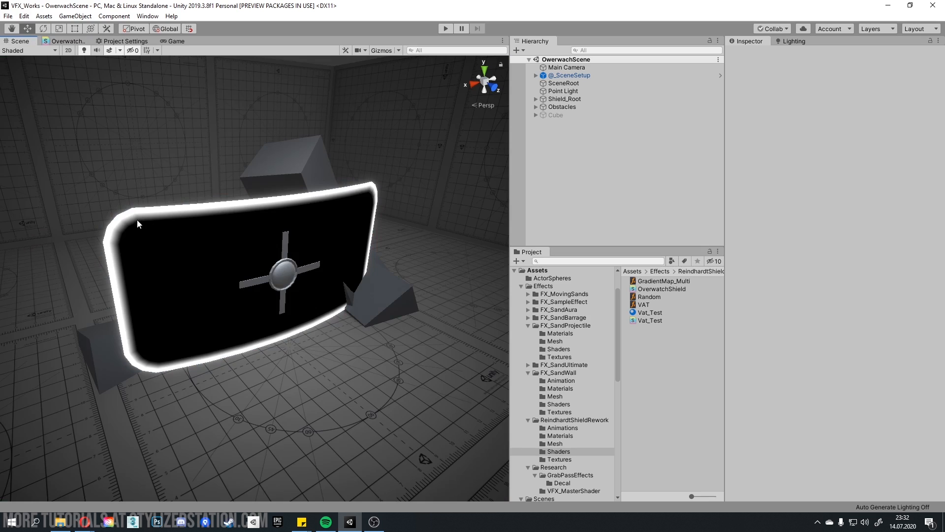
mouse_move(150, 345)
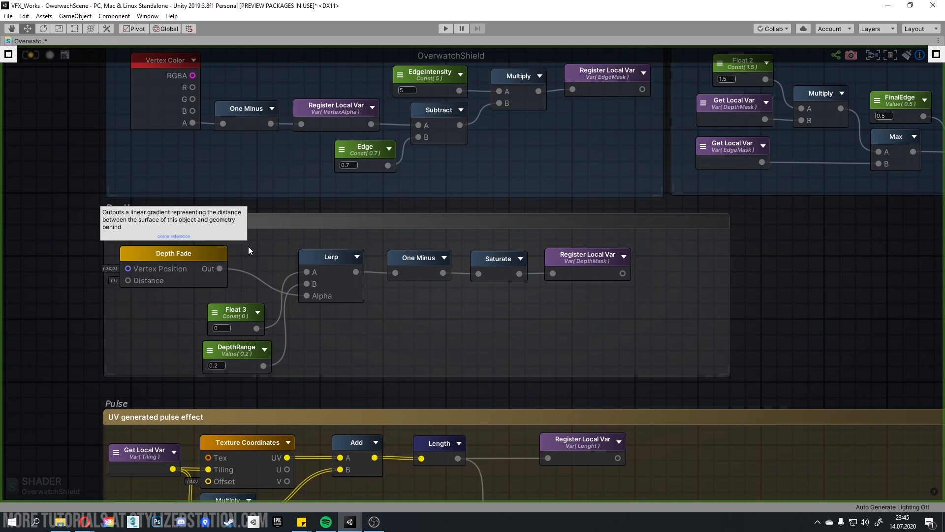
mouse_move(325, 266)
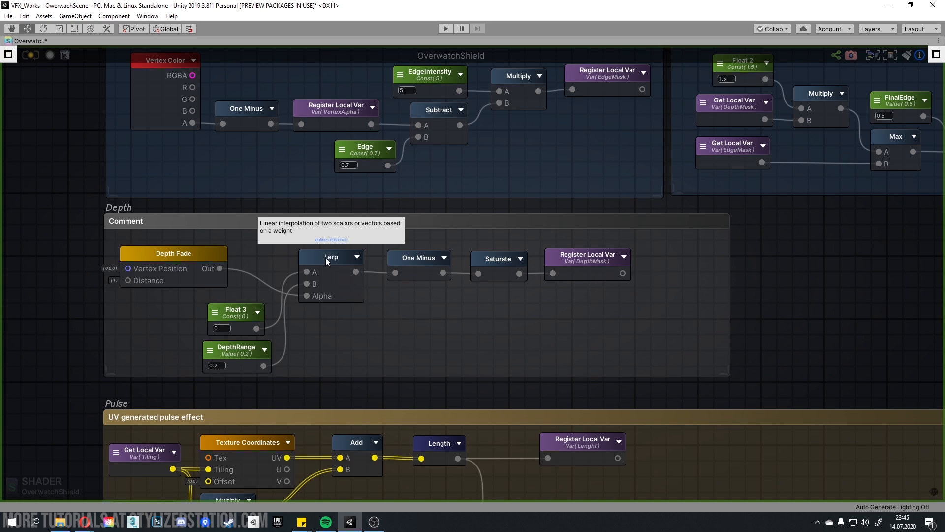
mouse_move(328, 259)
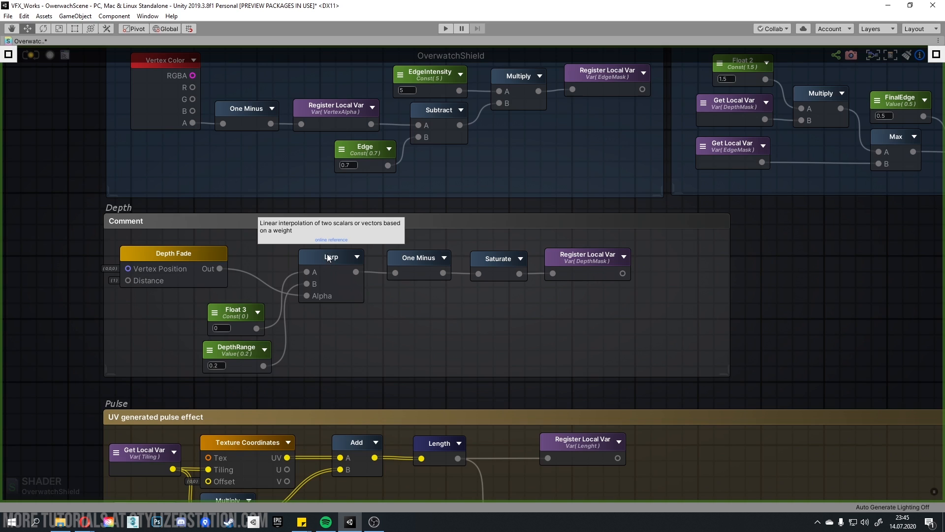
mouse_move(394, 268)
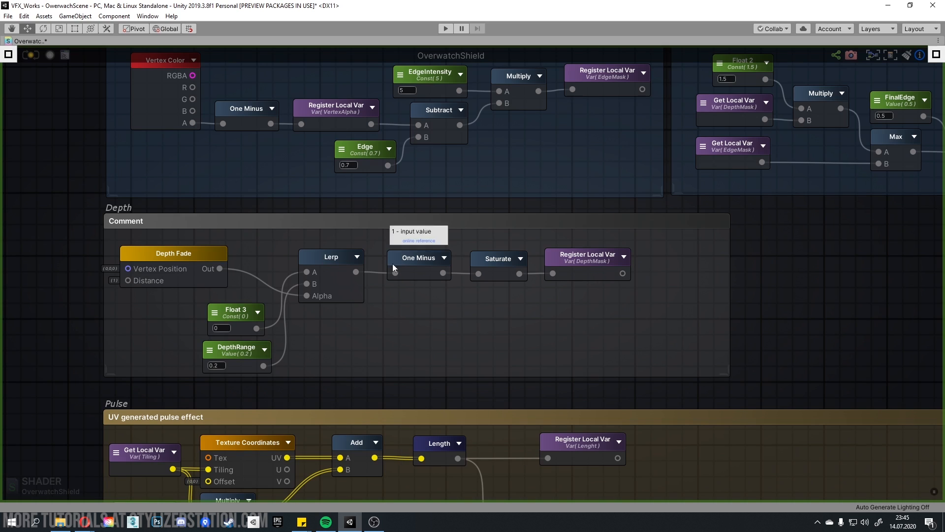
mouse_move(514, 249)
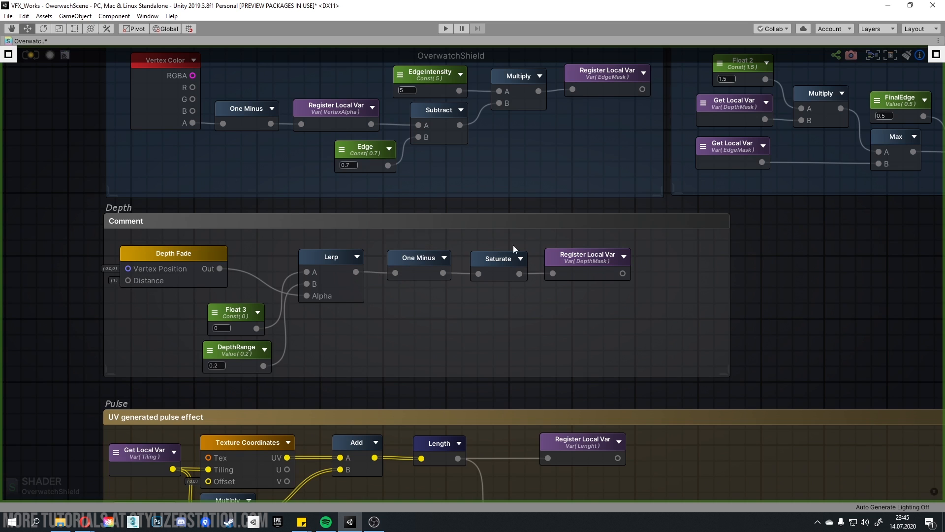
mouse_move(584, 288)
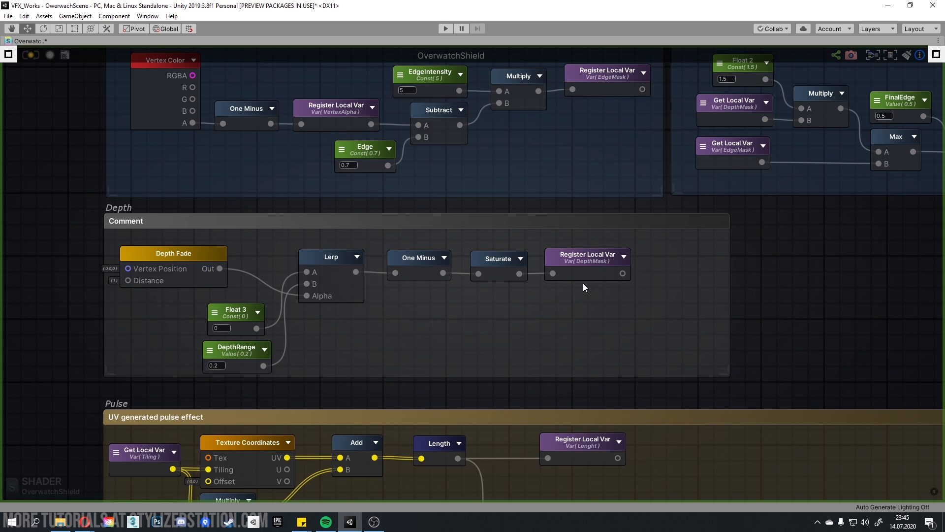
mouse_move(524, 268)
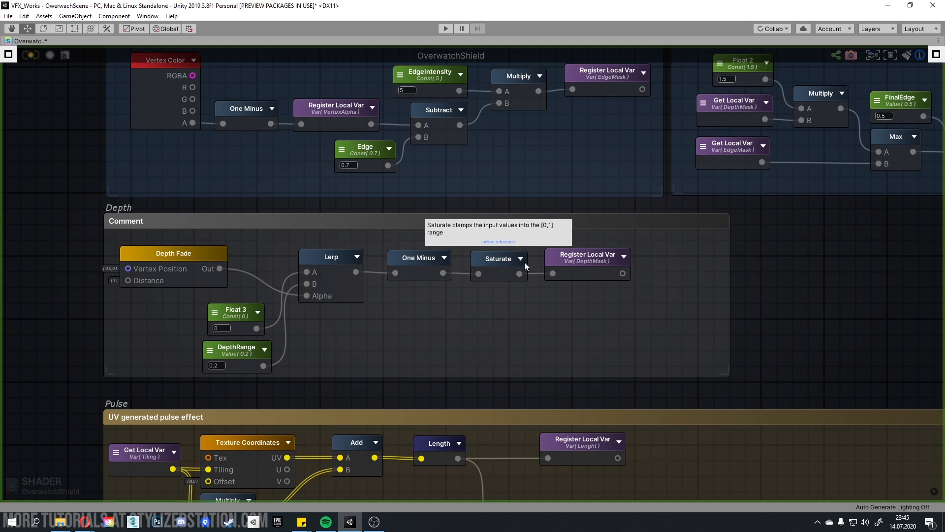
drag(524, 266, 380, 343)
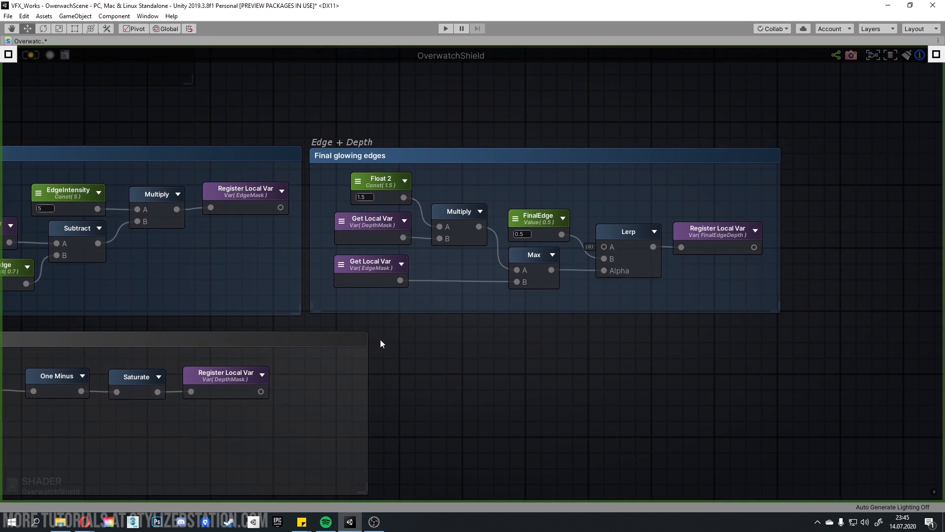
mouse_move(407, 201)
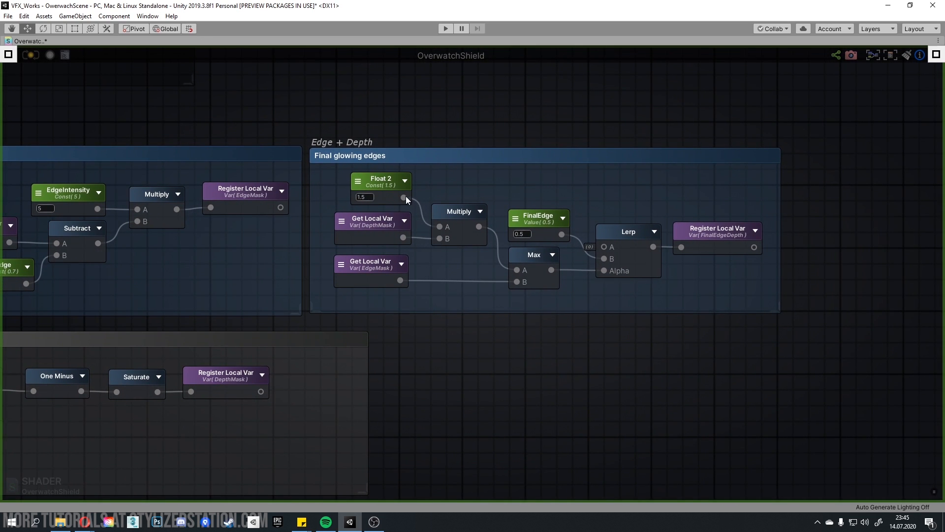
mouse_move(416, 189)
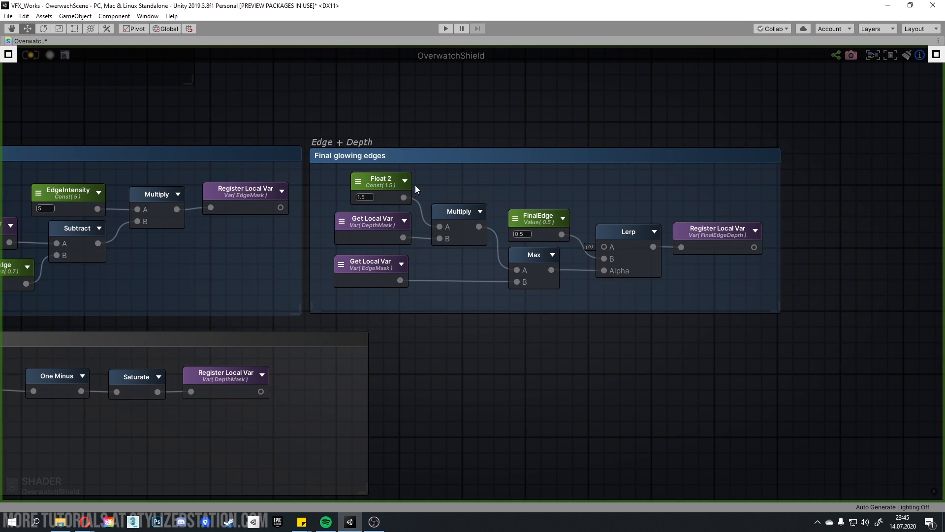
mouse_move(430, 192)
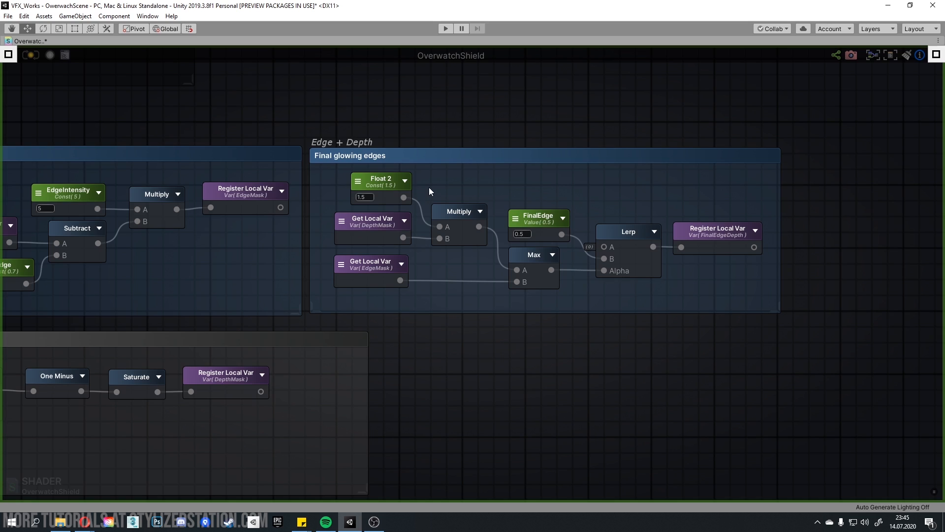
mouse_move(436, 222)
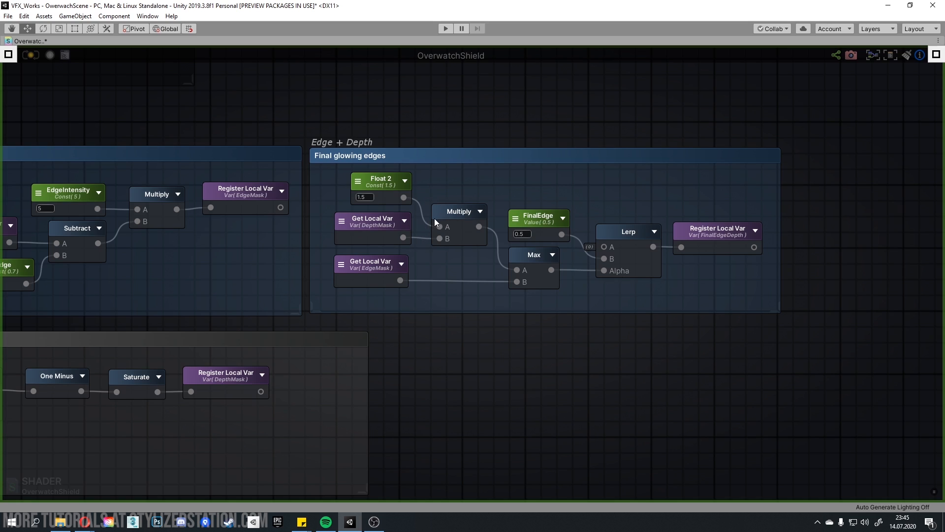
mouse_move(440, 226)
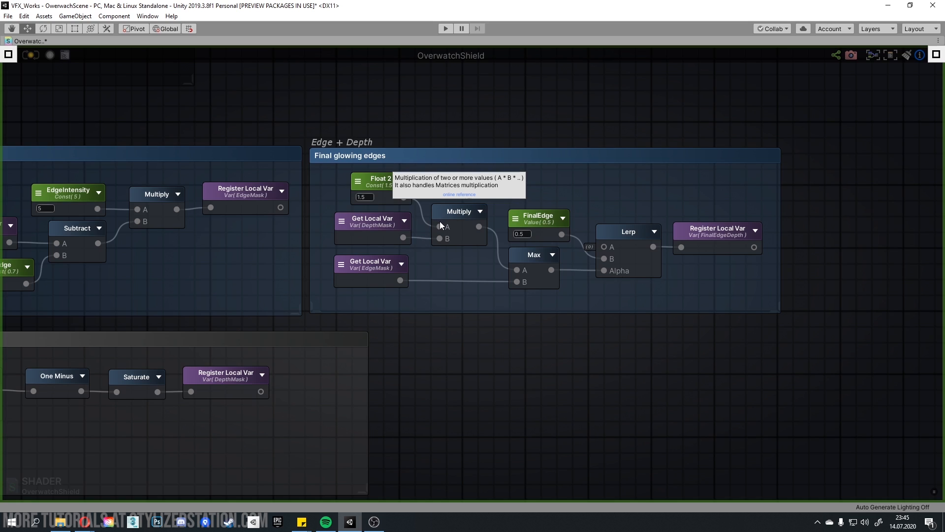
mouse_move(439, 220)
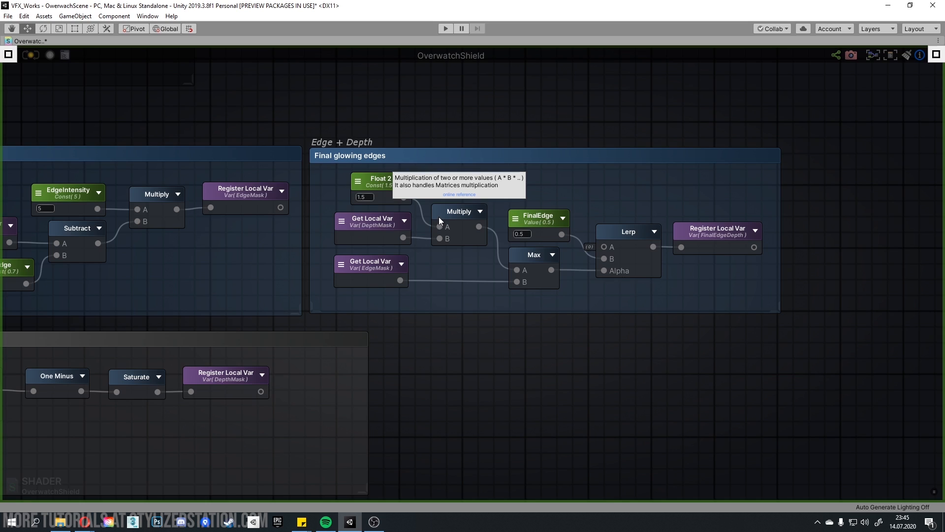
mouse_move(462, 218)
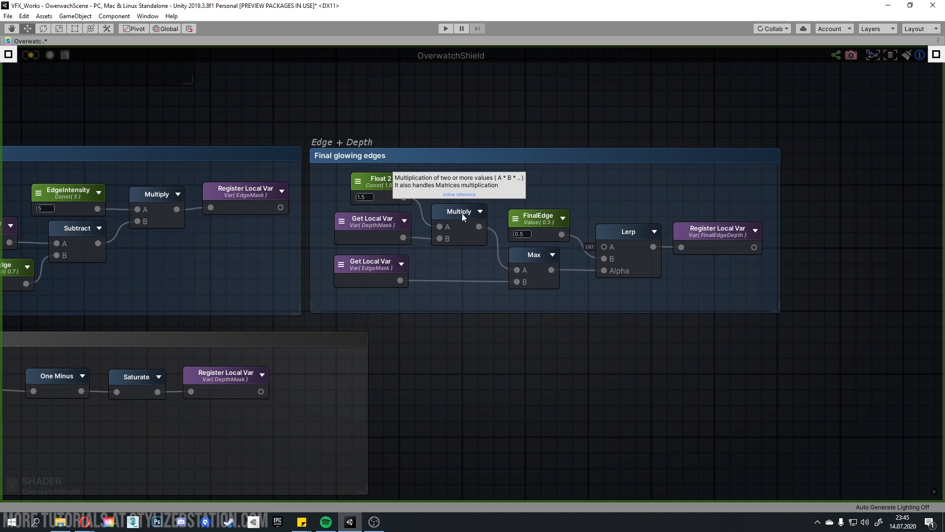
mouse_move(601, 274)
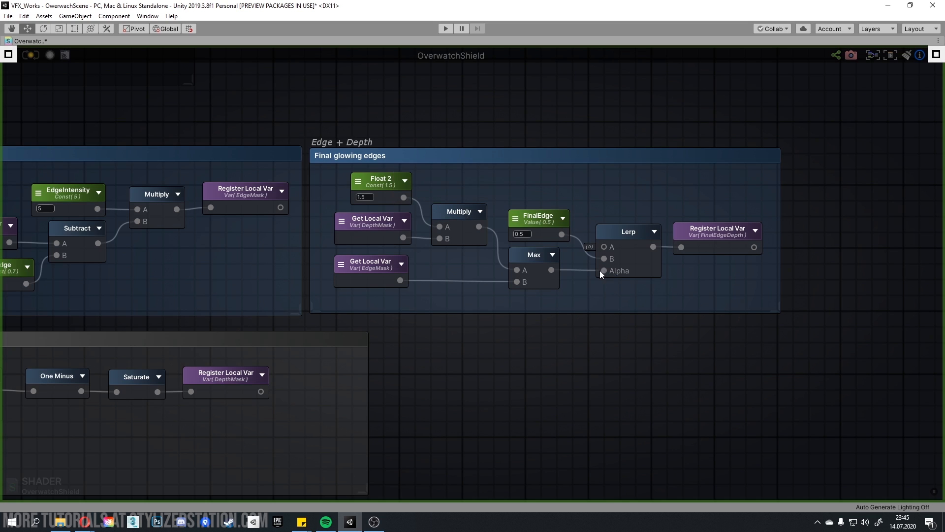
mouse_move(628, 230)
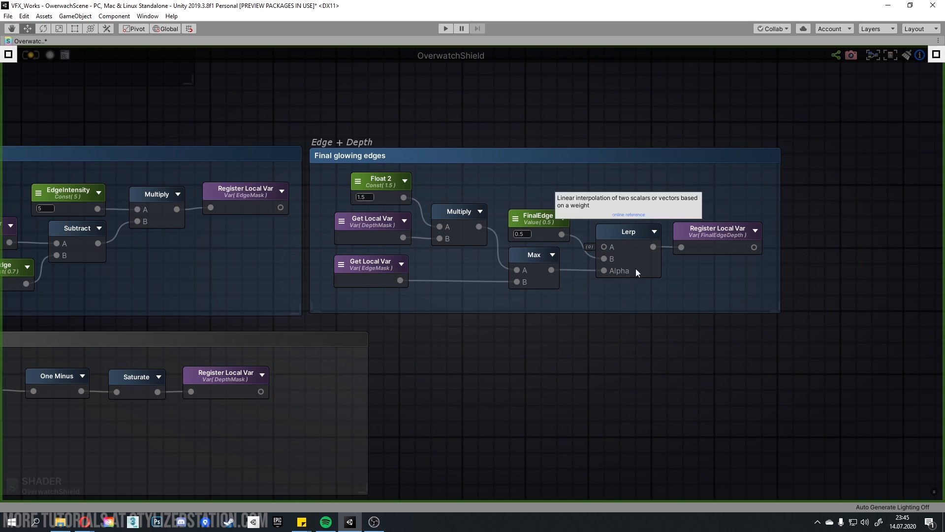
mouse_move(667, 230)
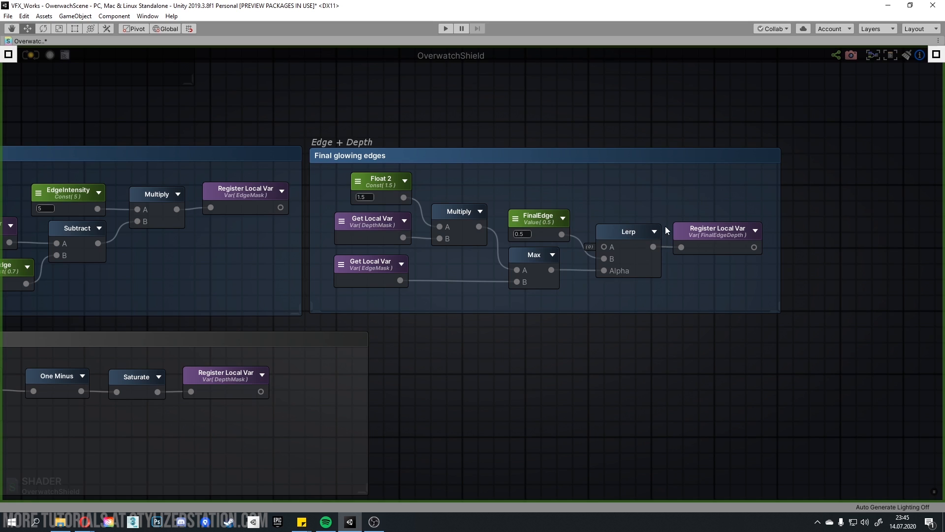
mouse_move(385, 275)
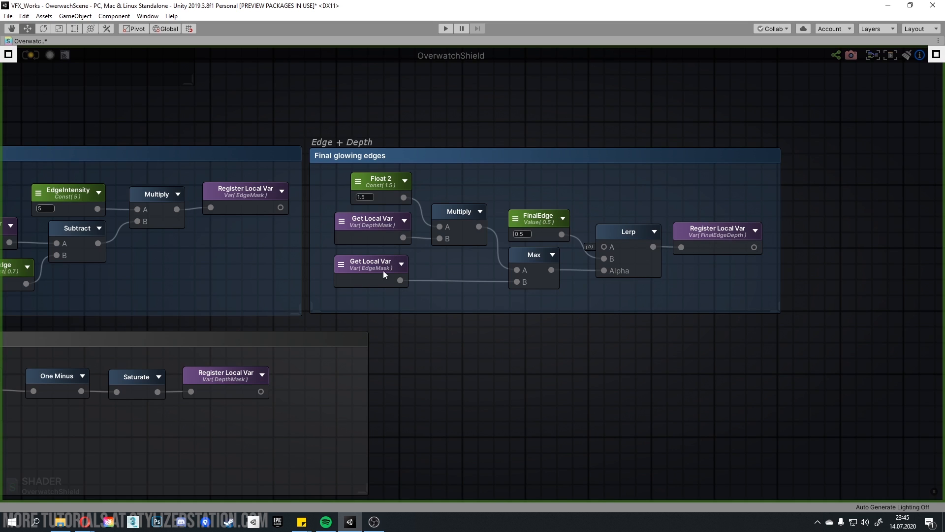
mouse_move(428, 265)
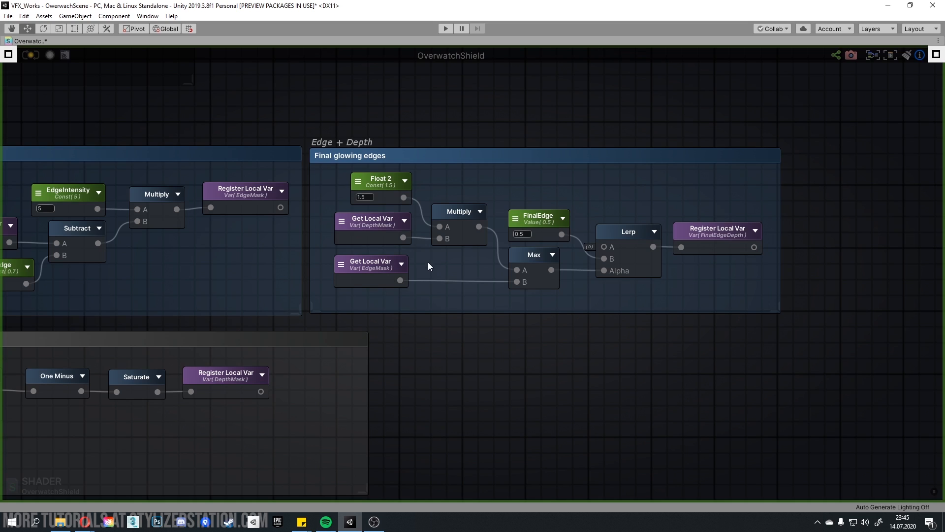
mouse_move(437, 255)
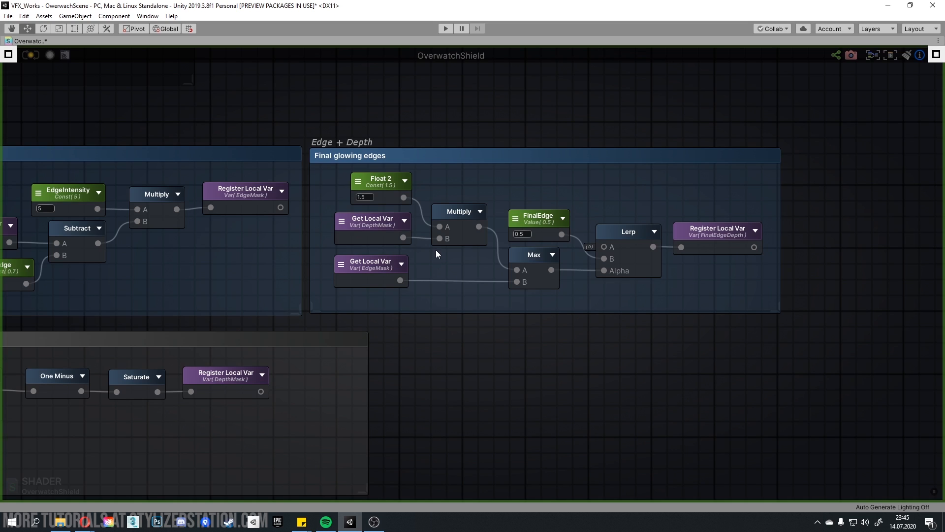
mouse_move(474, 212)
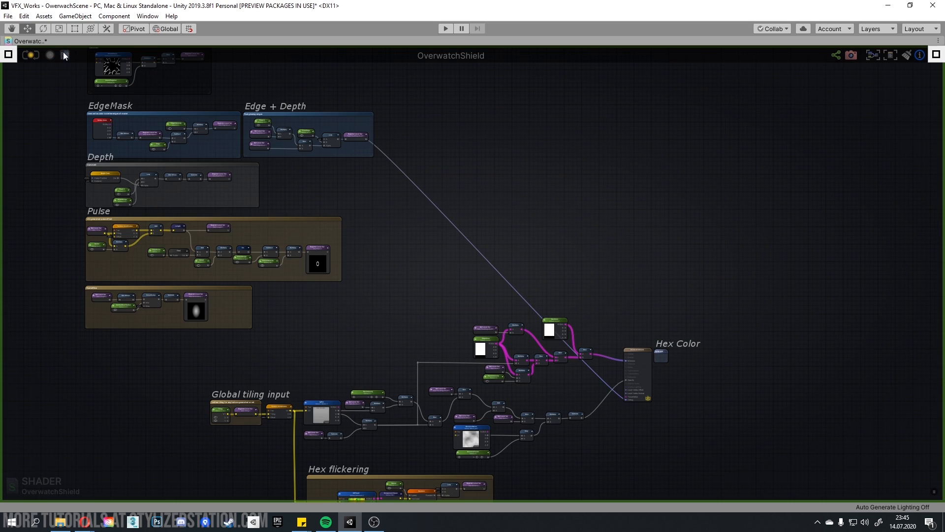
Step: Move OW_ShieldSteup along Z to about -2.03 so the shield cuts into the blocks
click(19, 40)
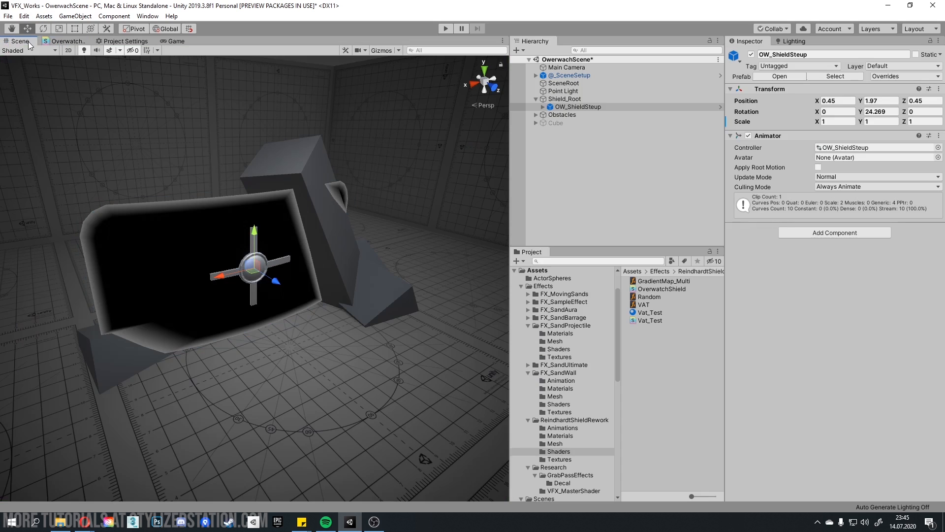
drag(277, 281, 279, 285)
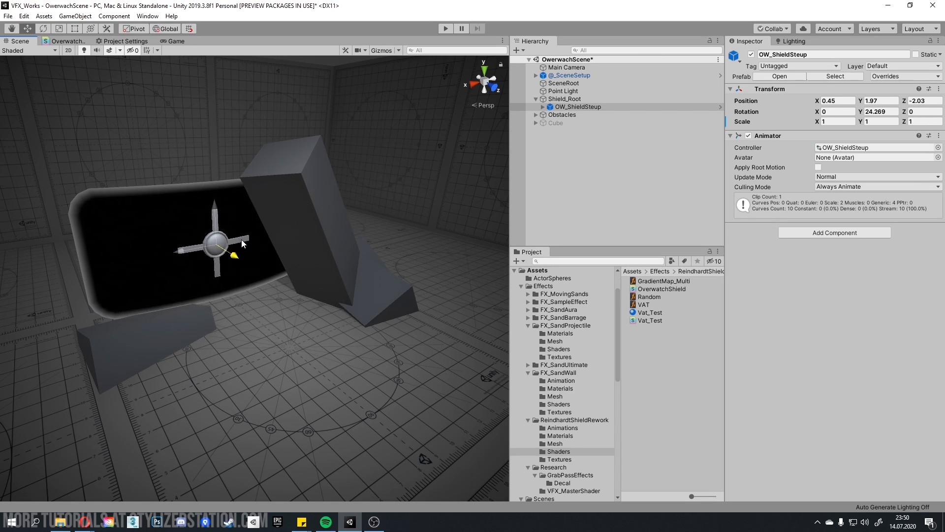
drag(214, 243, 241, 261)
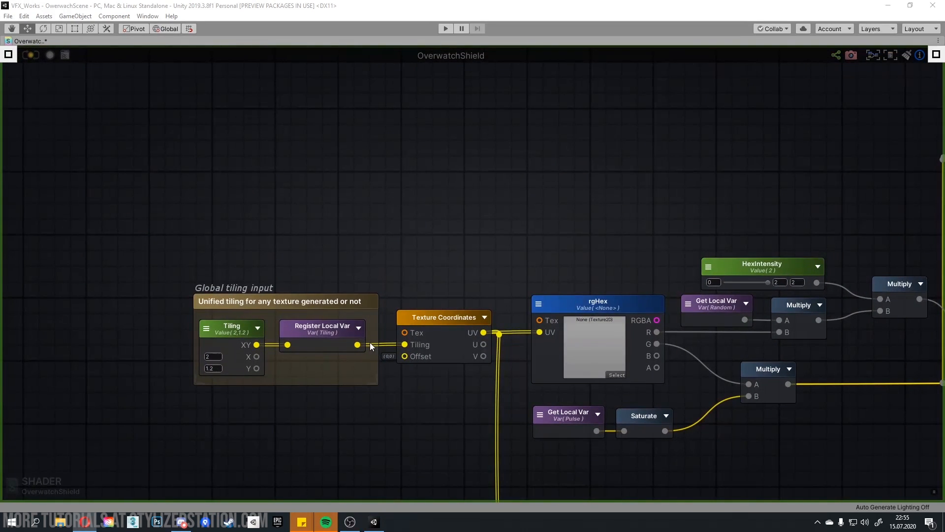
mouse_move(223, 346)
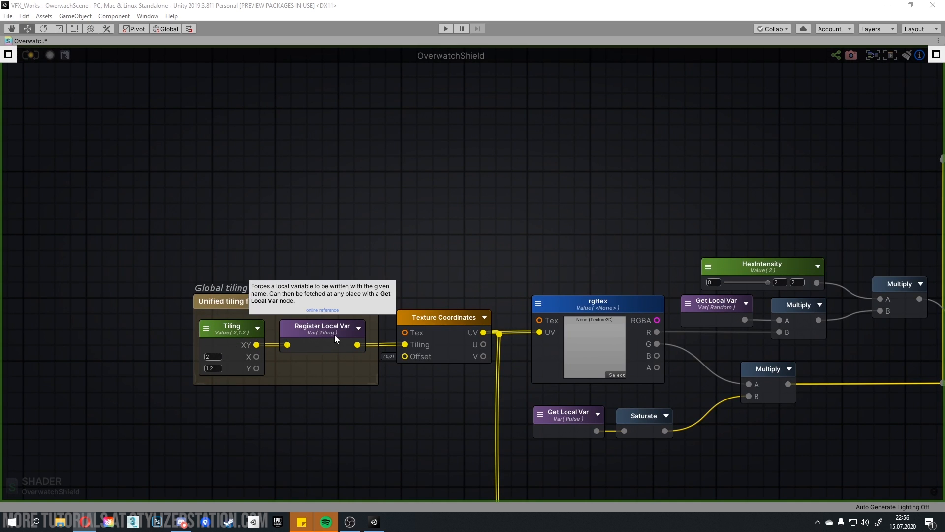
mouse_move(349, 338)
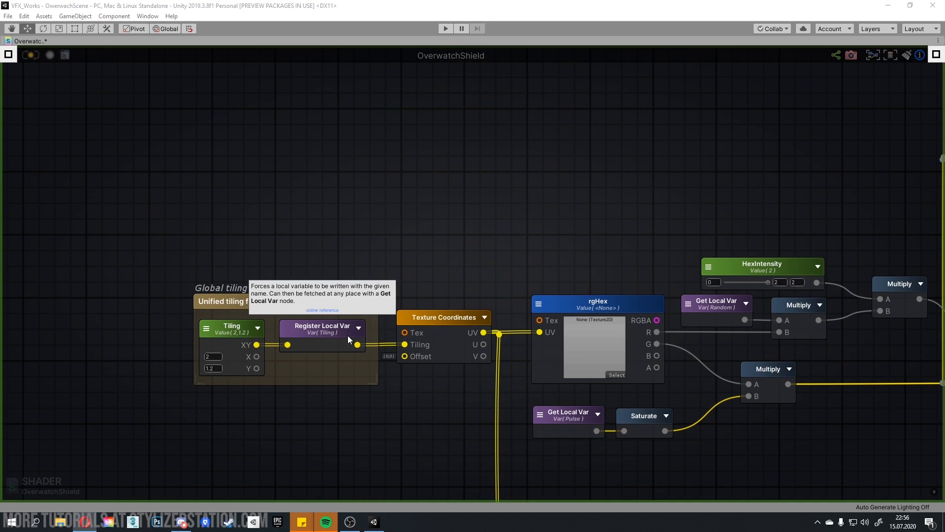
mouse_move(406, 349)
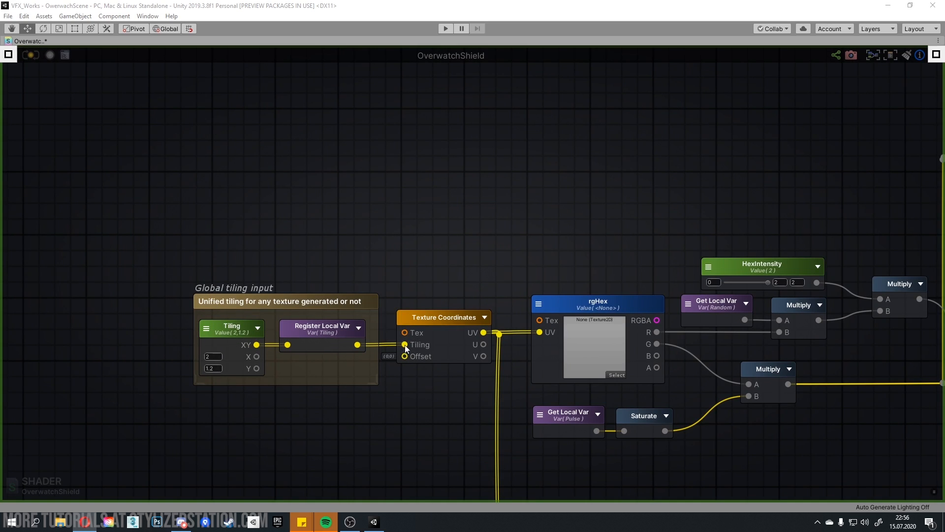
scroll(down, 3)
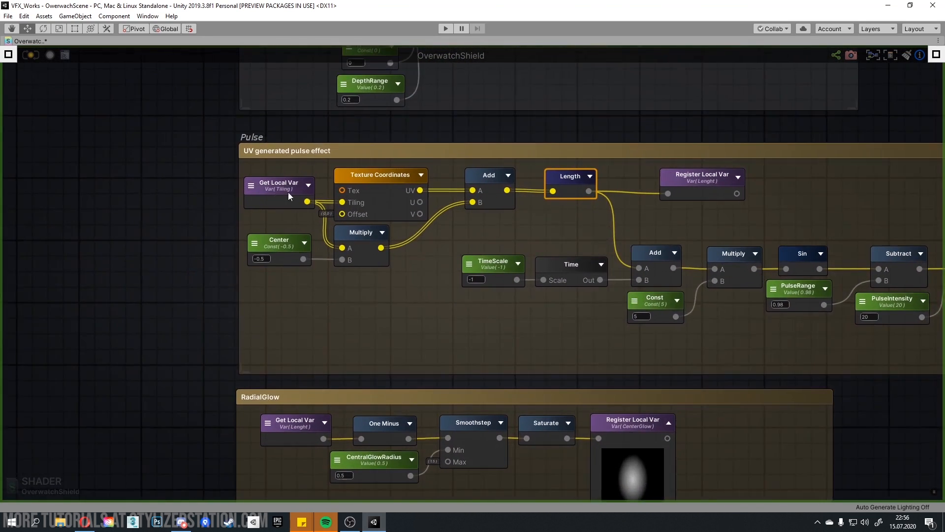
mouse_move(349, 200)
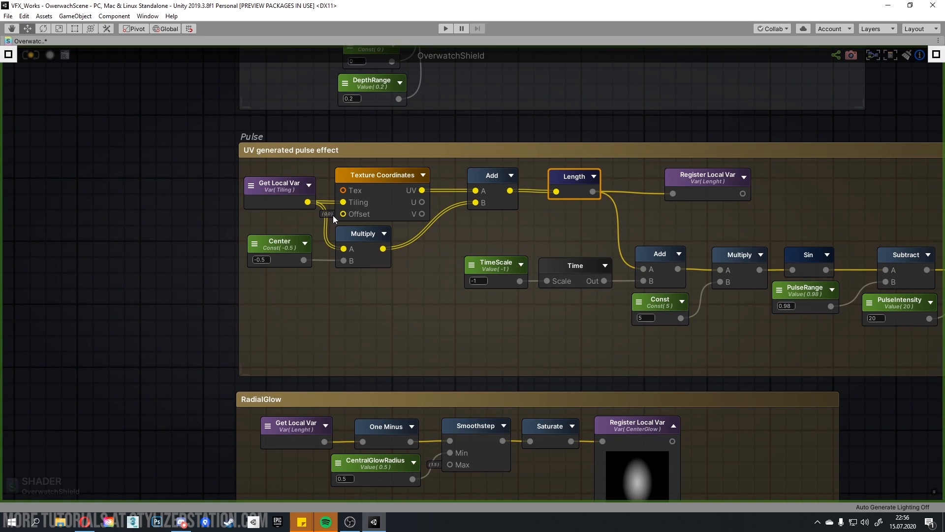
mouse_move(344, 248)
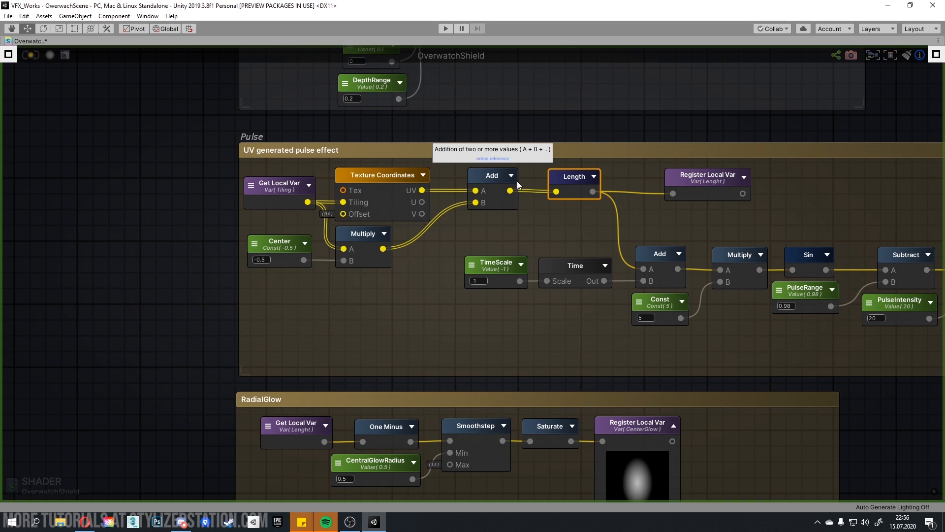
mouse_move(507, 228)
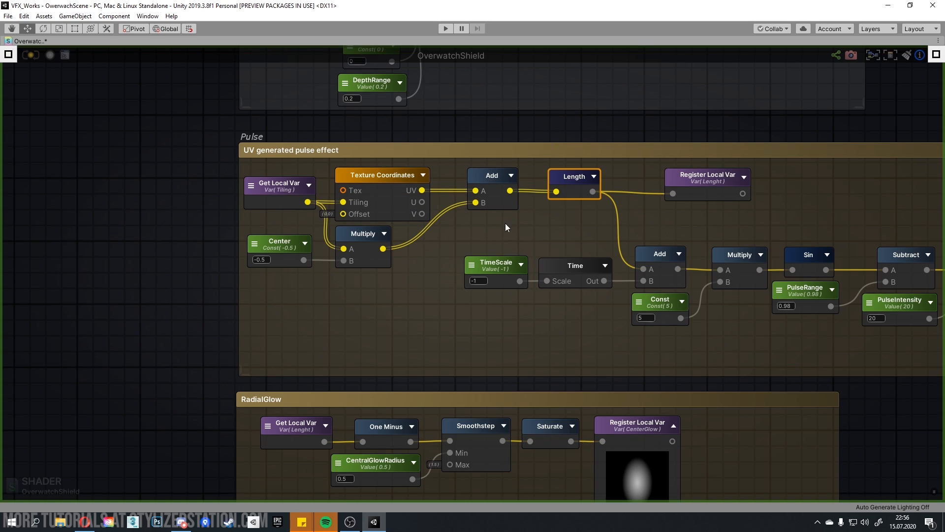
mouse_move(594, 178)
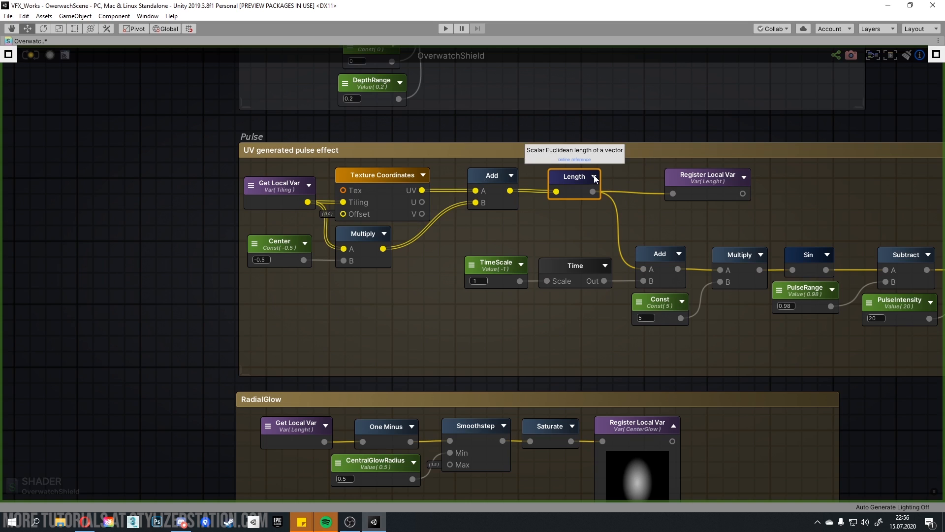
click(615, 176)
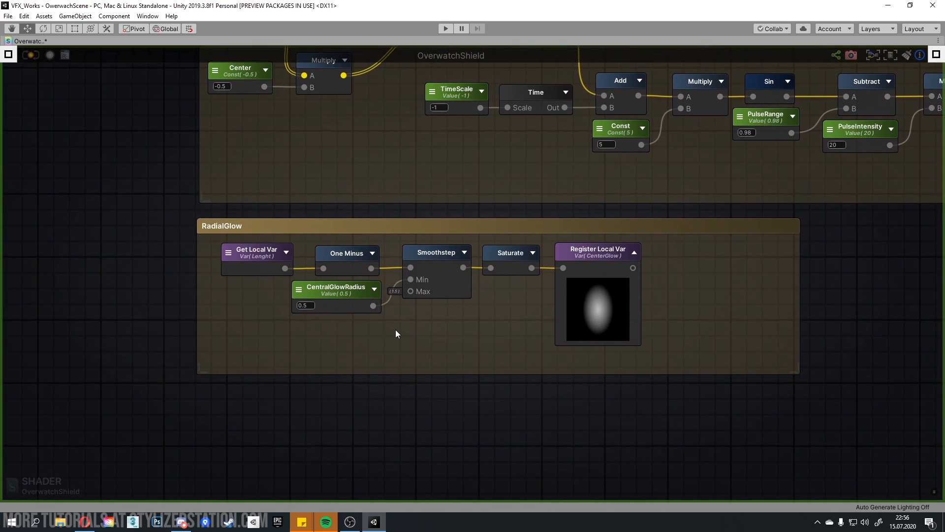
mouse_move(368, 314)
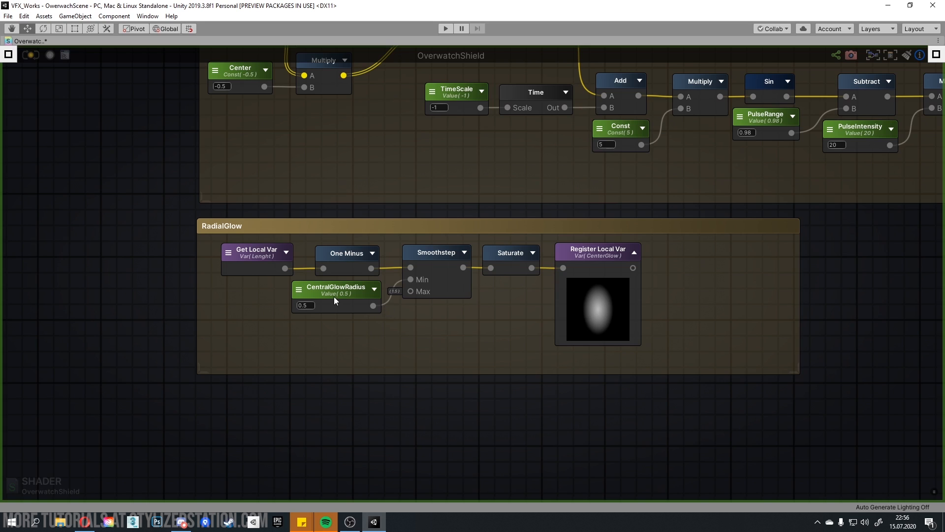
mouse_move(479, 248)
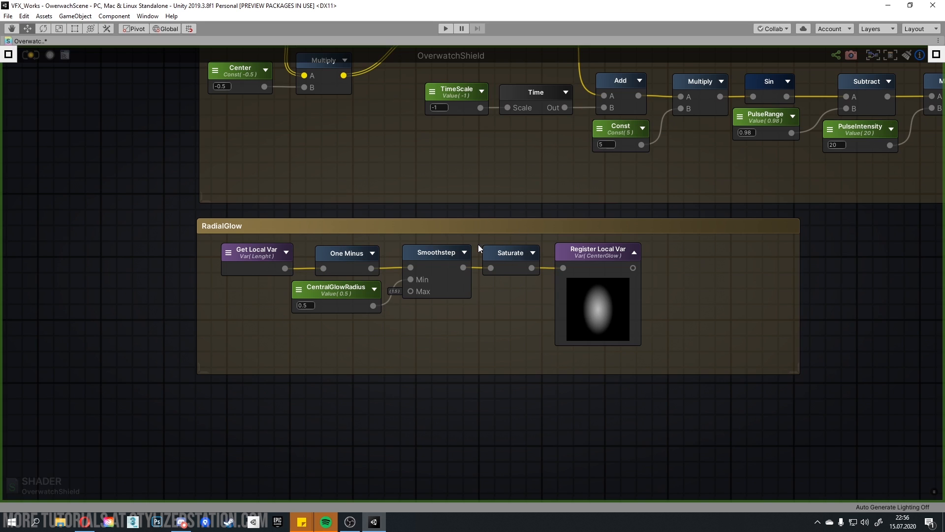
mouse_move(621, 129)
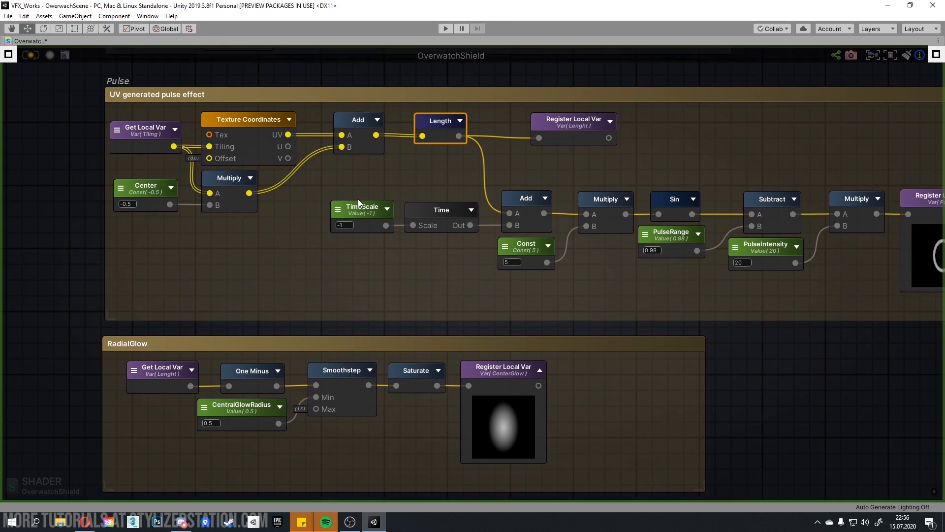
scroll(down, 3)
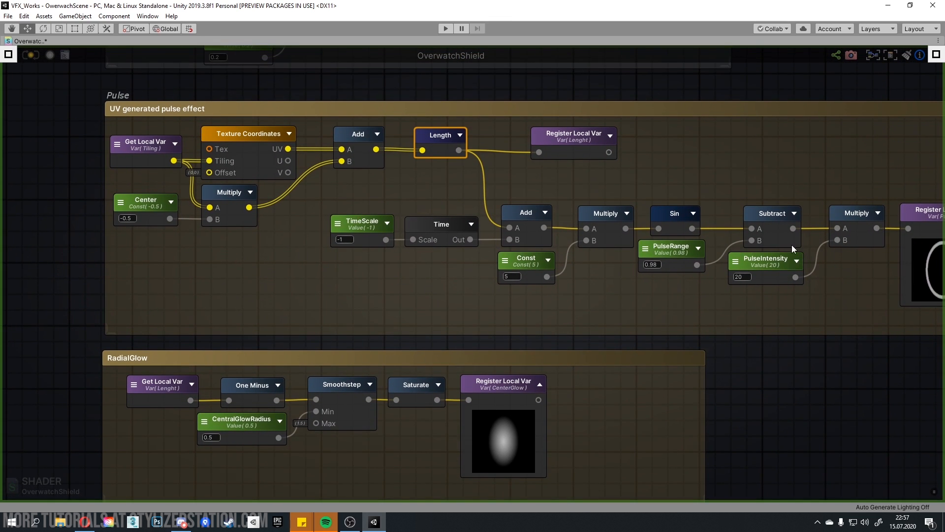
mouse_move(664, 215)
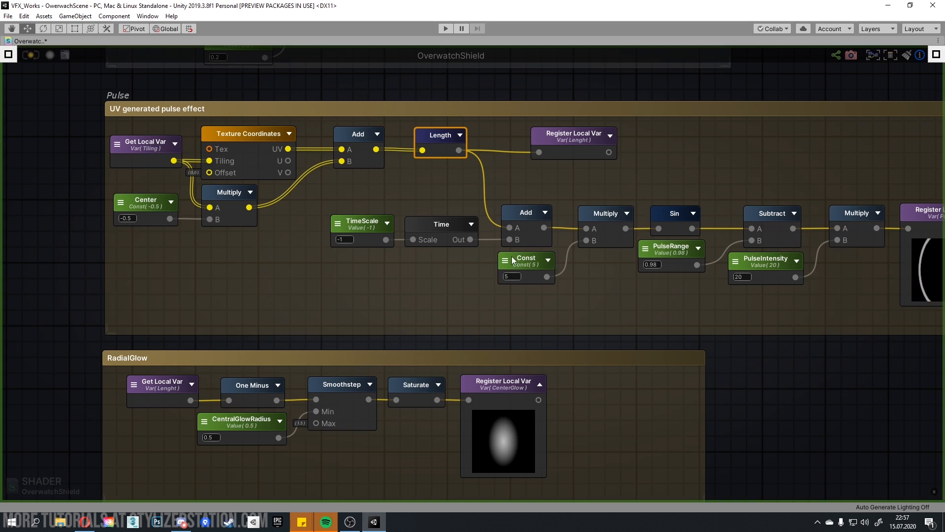
mouse_move(658, 245)
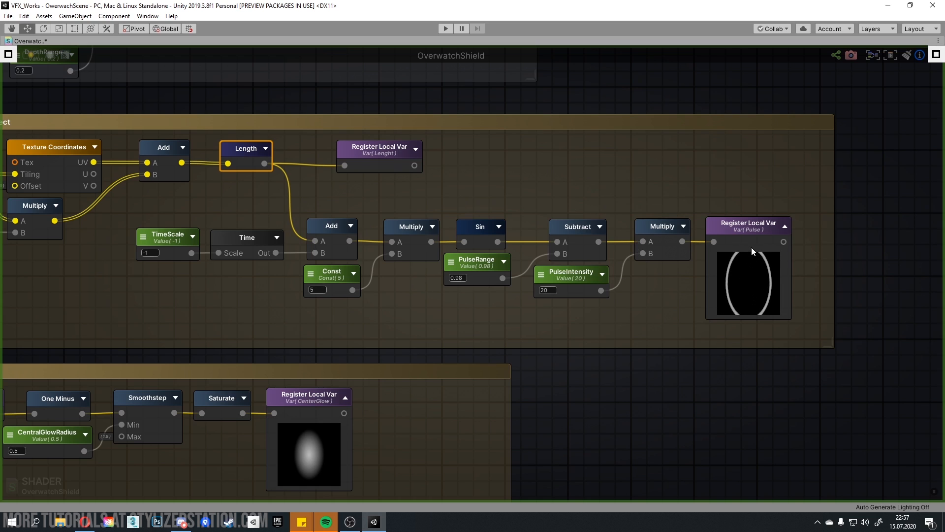
mouse_move(776, 260)
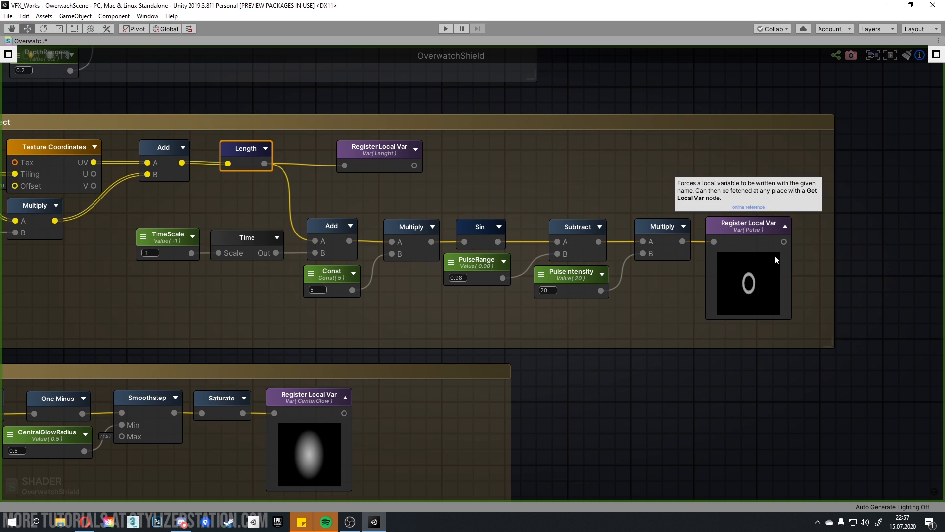
scroll(down, 3)
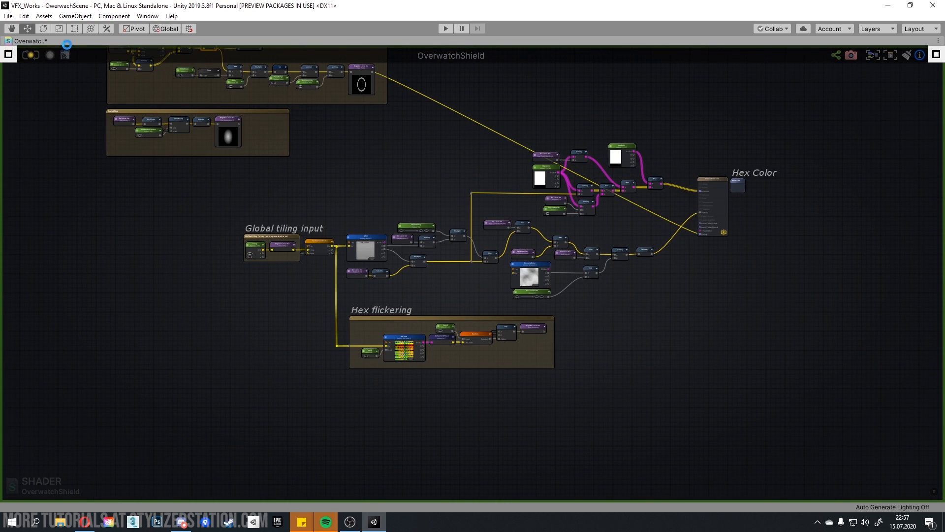
Step: Restore the OverwatchShield graph from full screen to the docked editor layout
click(19, 40)
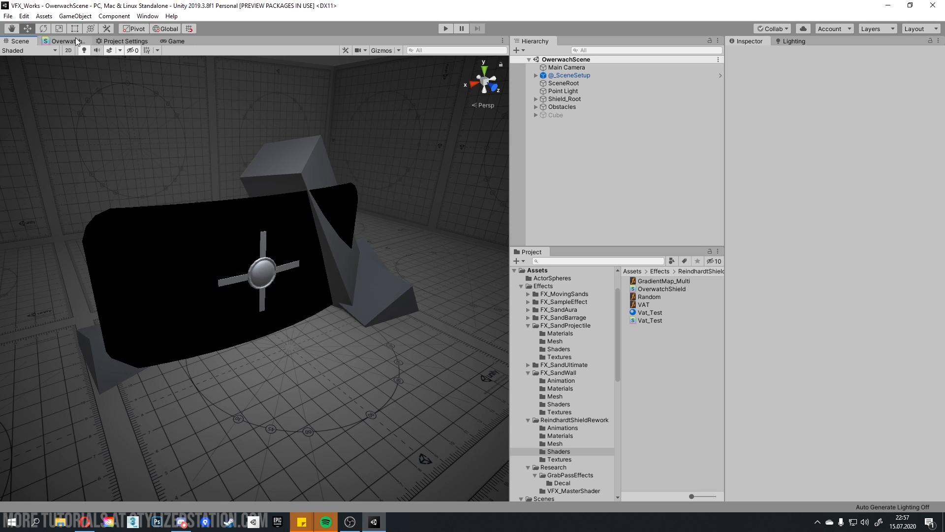
click(65, 41)
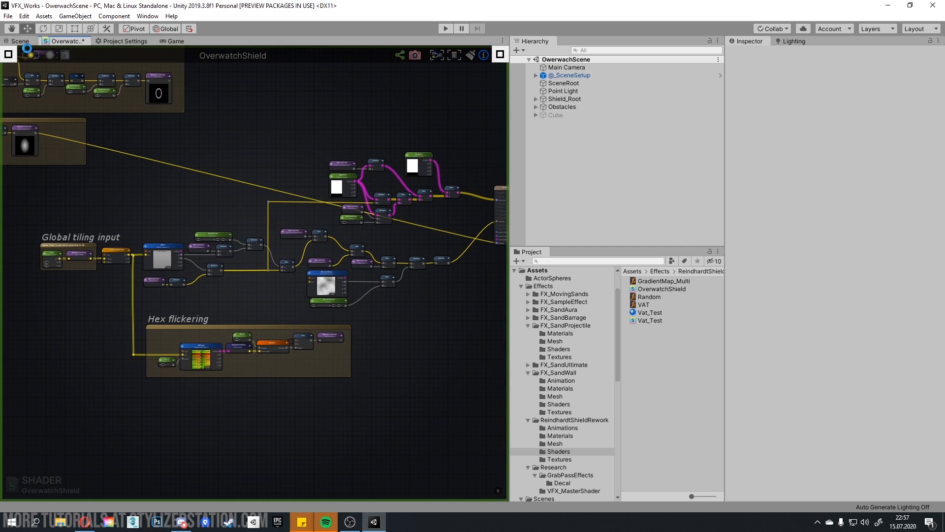
click(19, 41)
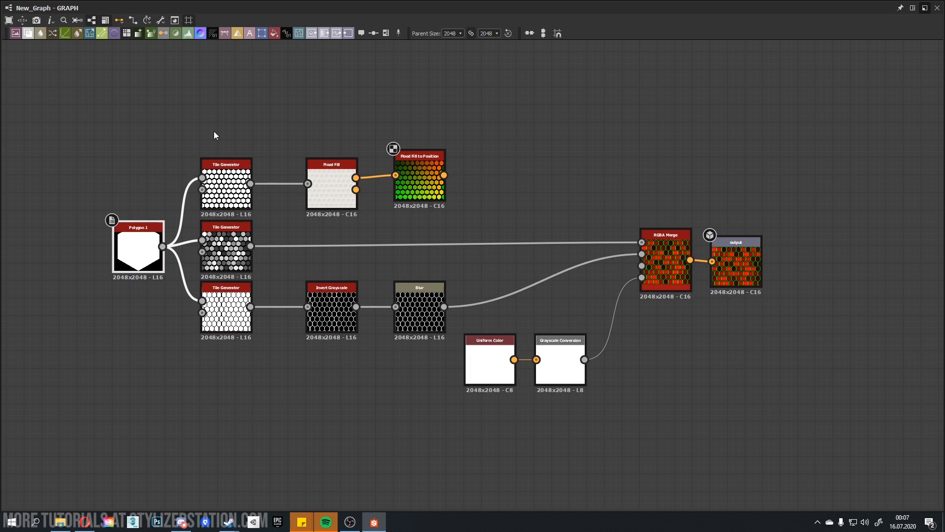
mouse_move(126, 320)
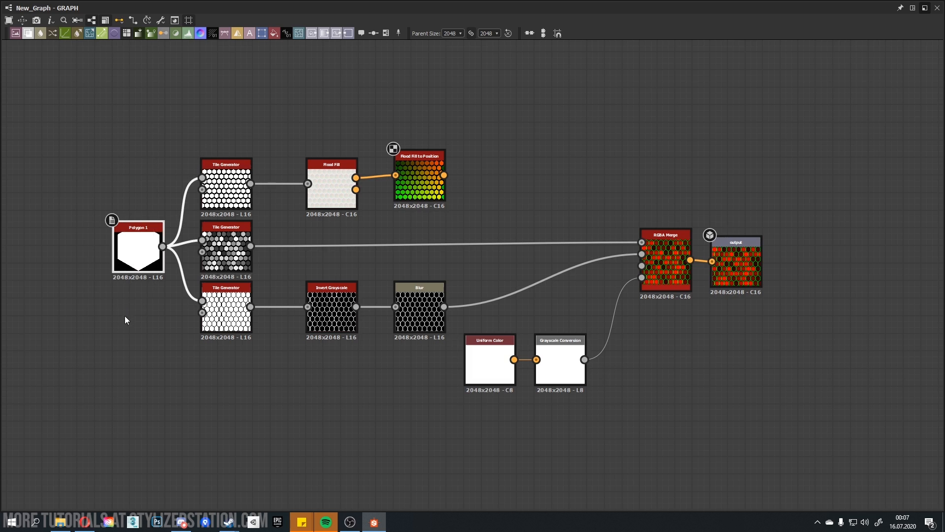
mouse_move(219, 183)
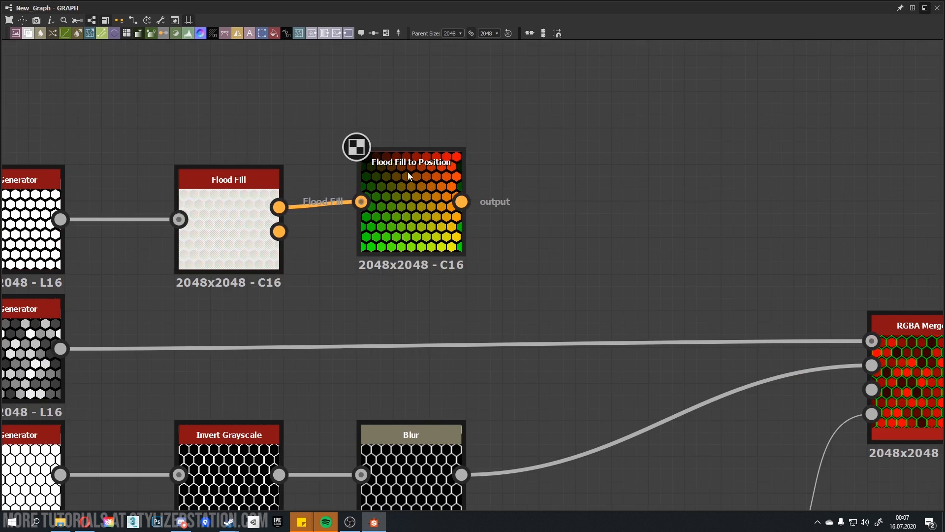
mouse_move(459, 177)
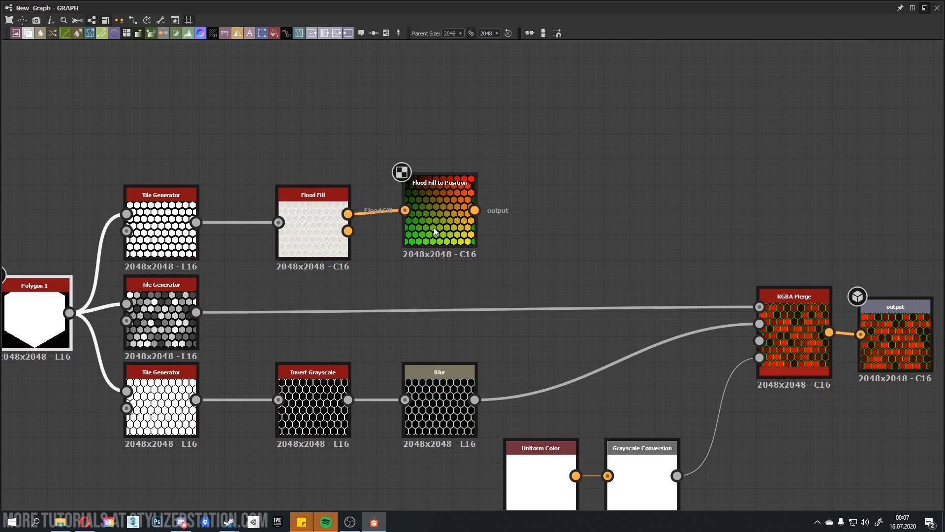
mouse_move(451, 199)
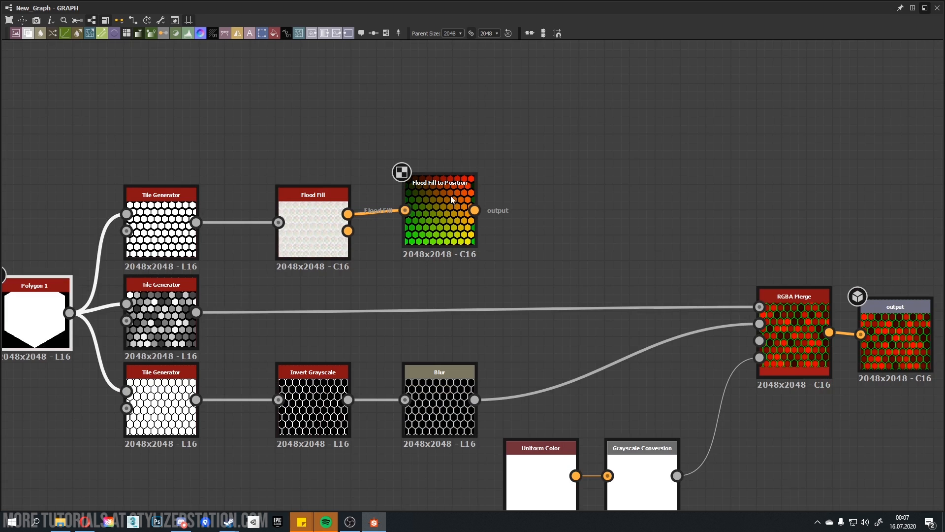
mouse_move(471, 221)
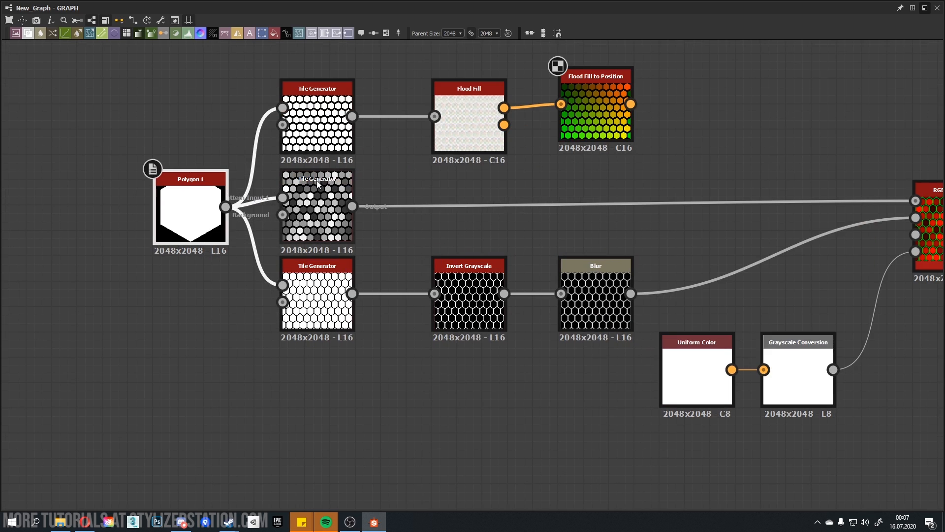
mouse_move(318, 207)
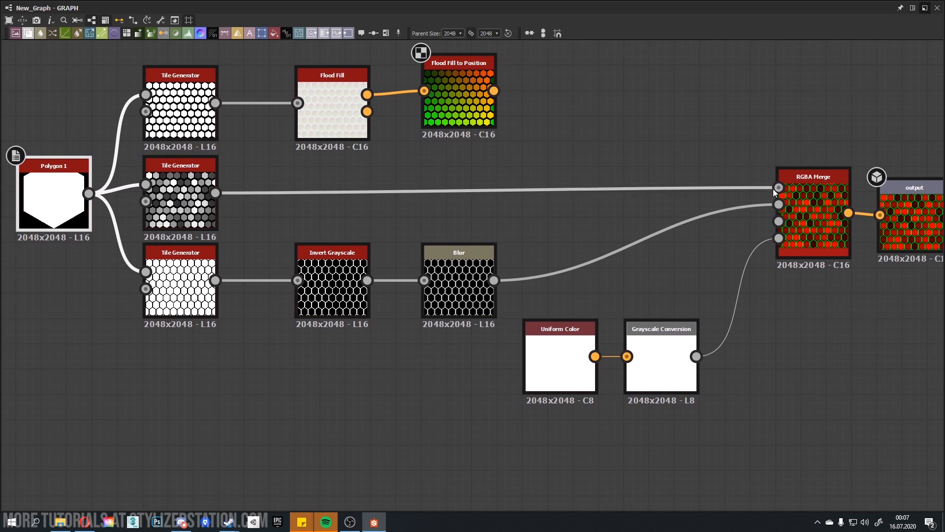
mouse_move(197, 268)
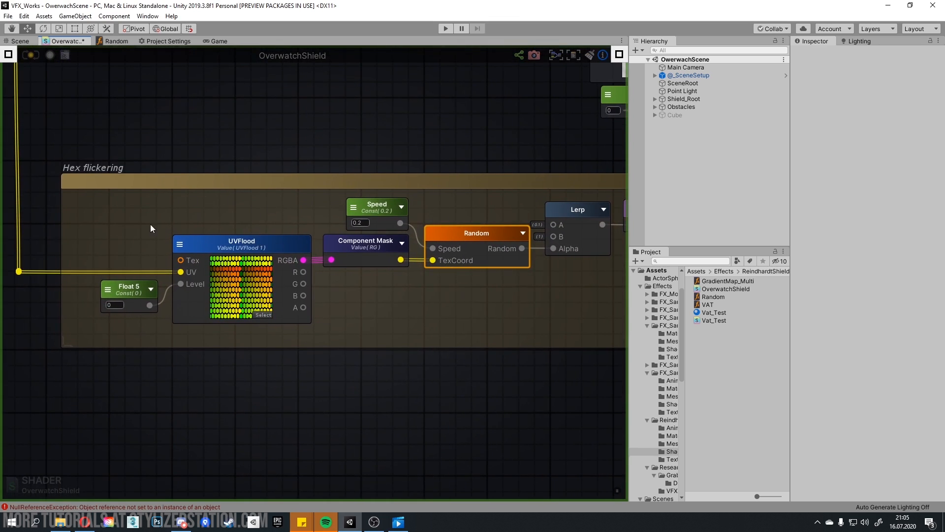
mouse_move(269, 189)
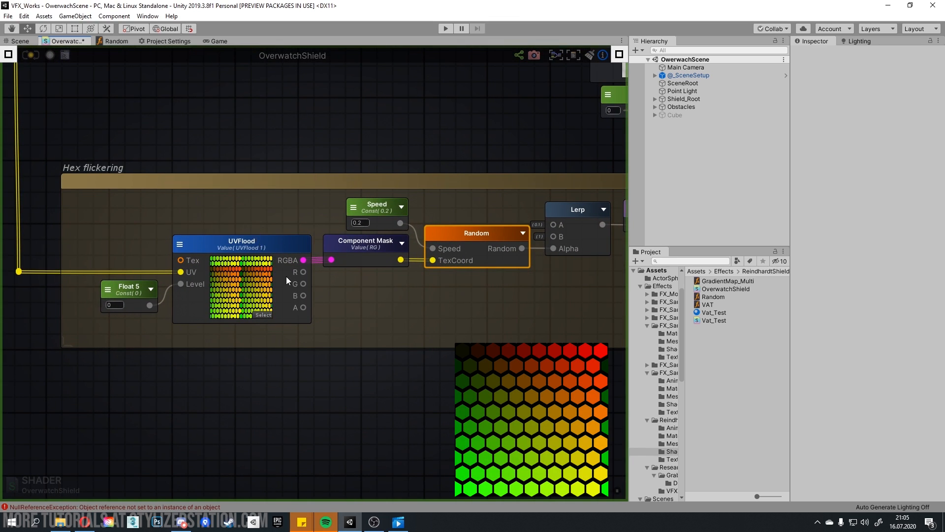
mouse_move(119, 316)
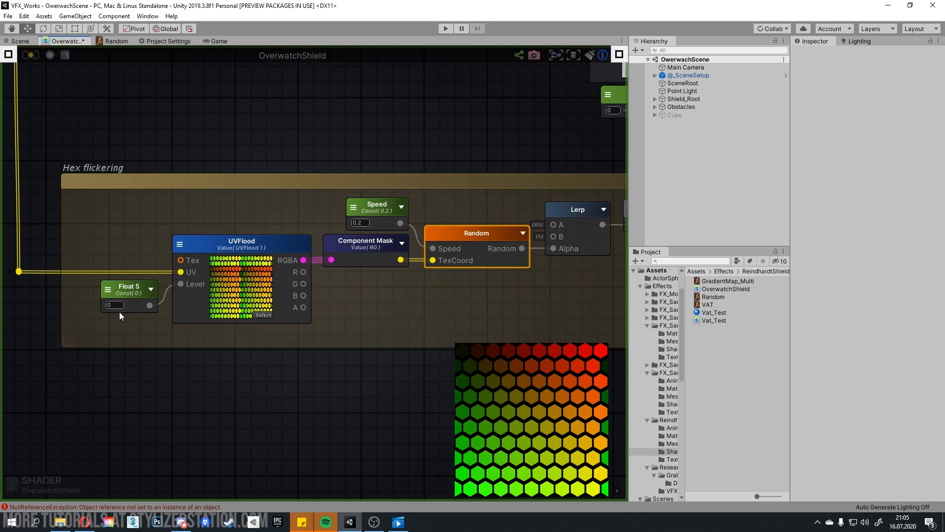
mouse_move(195, 294)
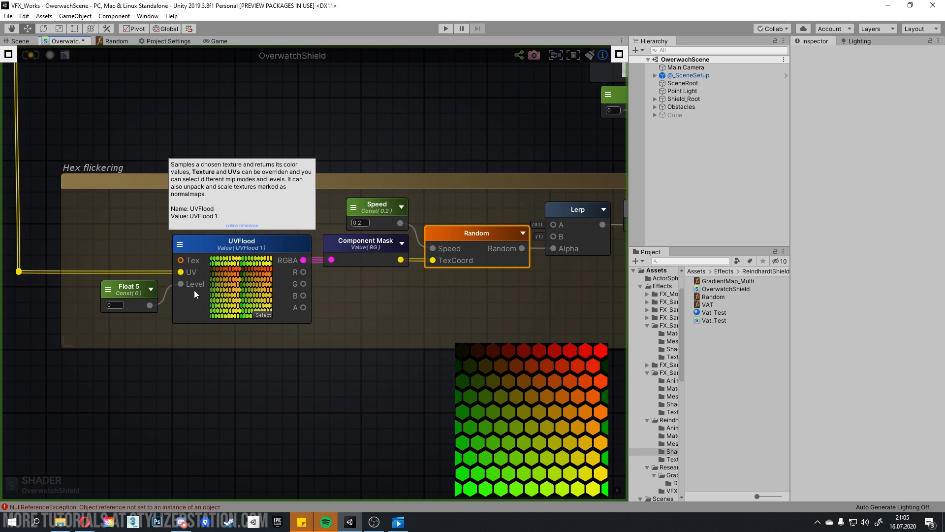
mouse_move(255, 105)
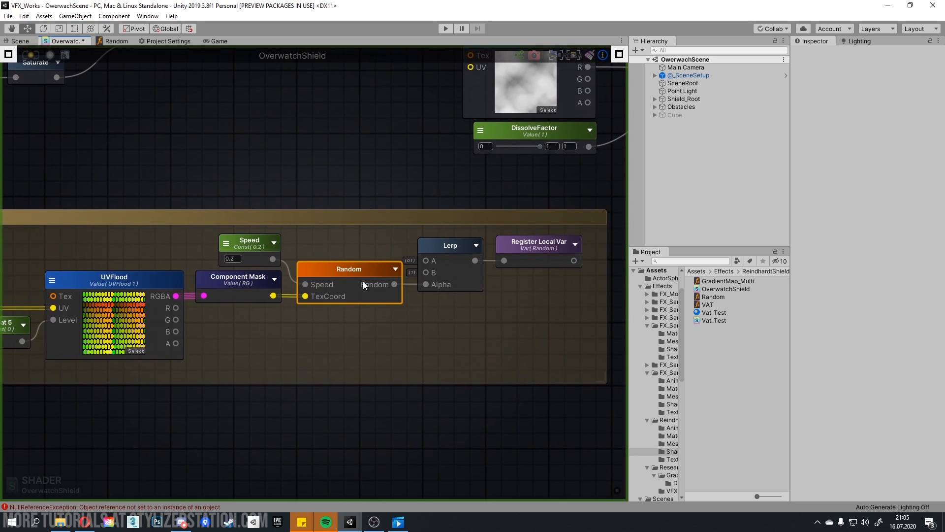
mouse_move(339, 282)
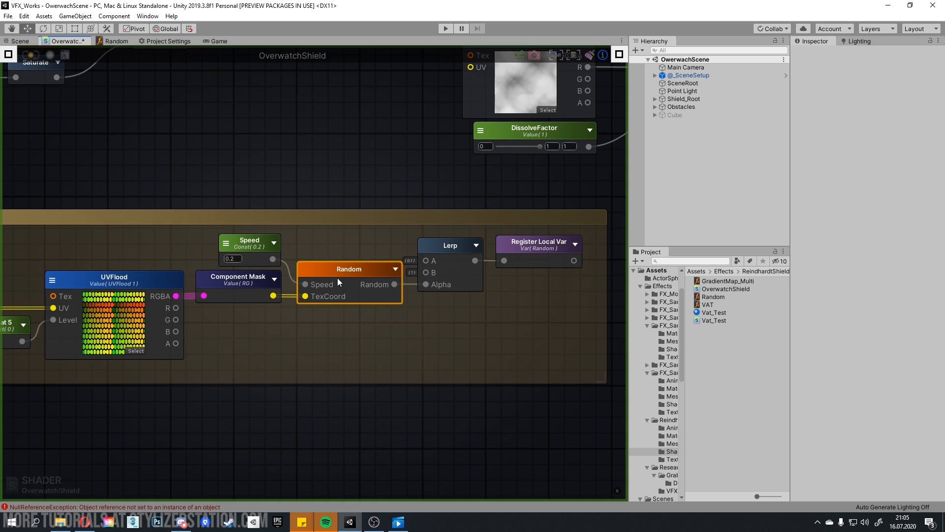
Step: Bring Unity forward on the Hex flickering group, where UVFlood feeds Random
click(118, 41)
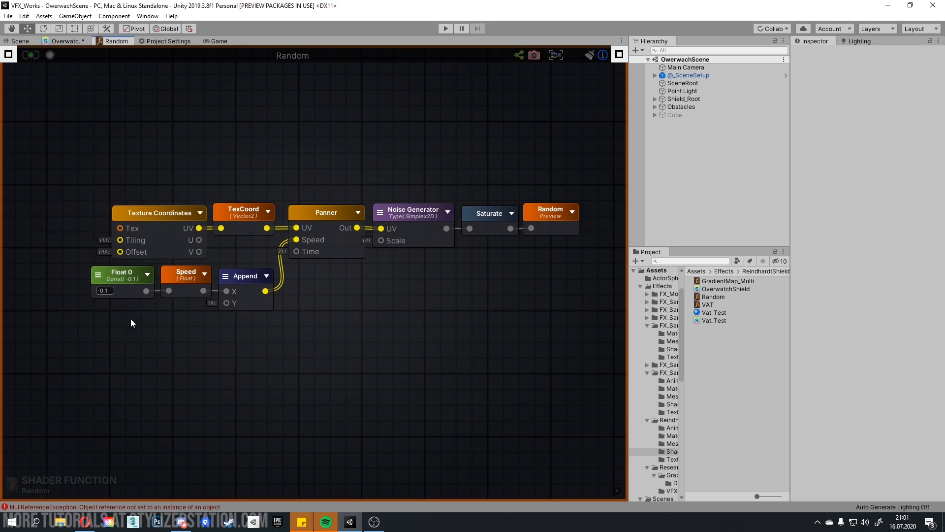
mouse_move(238, 218)
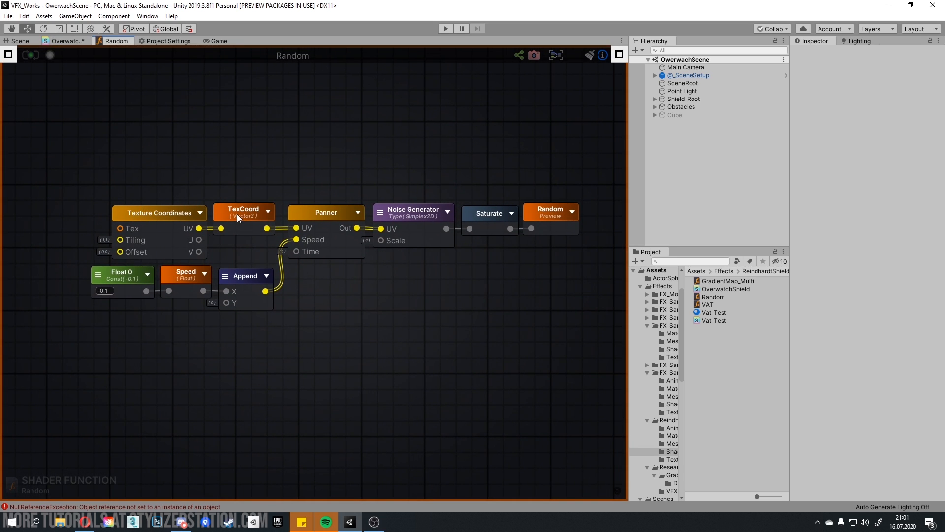
mouse_move(183, 236)
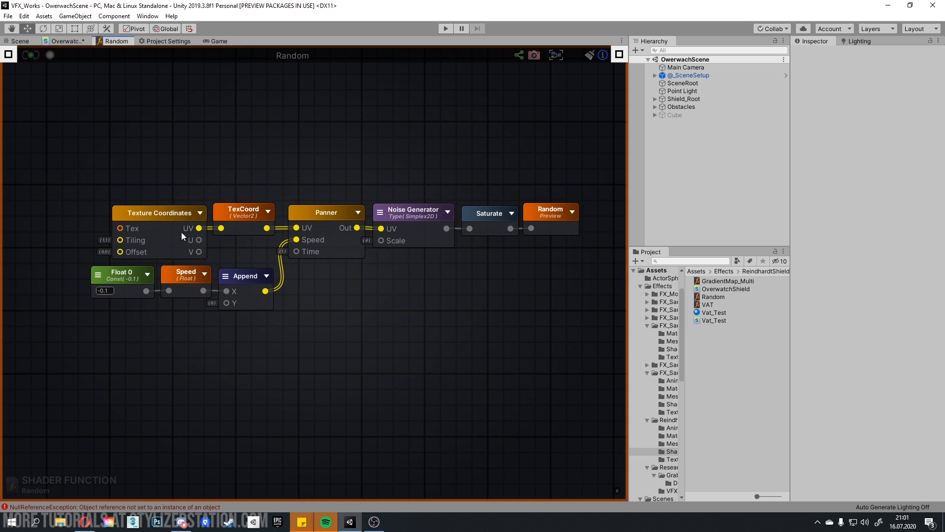
mouse_move(155, 228)
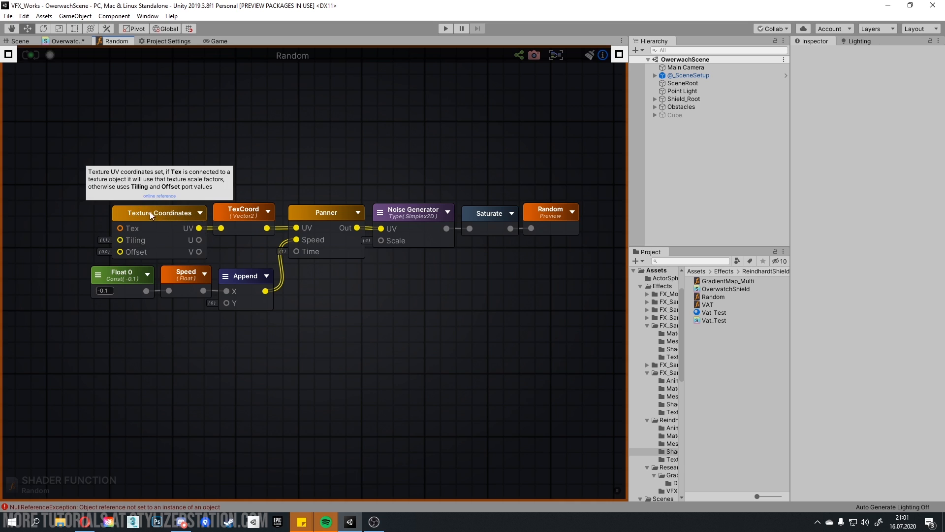
mouse_move(223, 317)
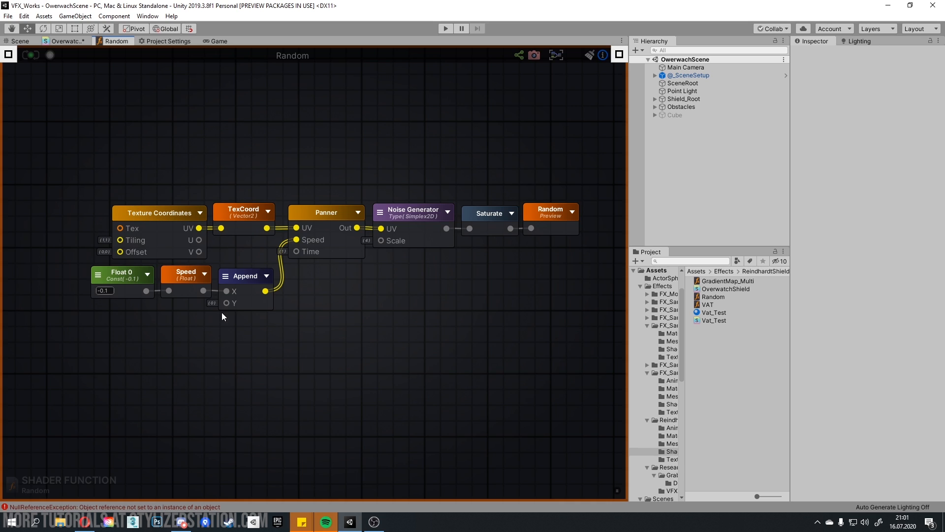
mouse_move(237, 296)
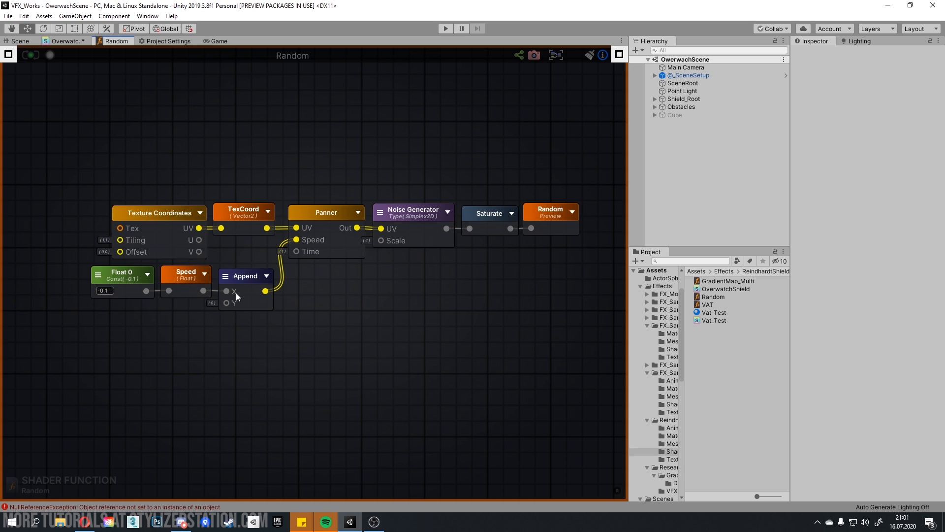
mouse_move(302, 287)
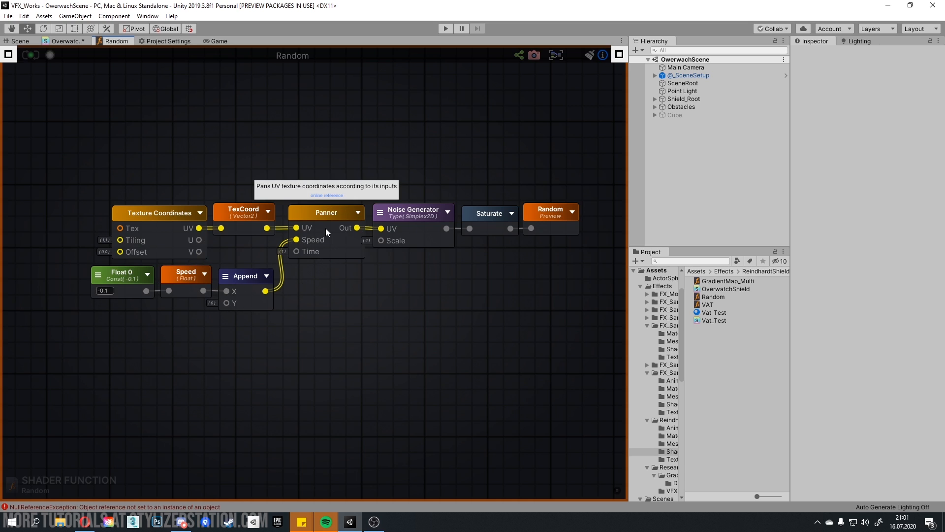
mouse_move(345, 284)
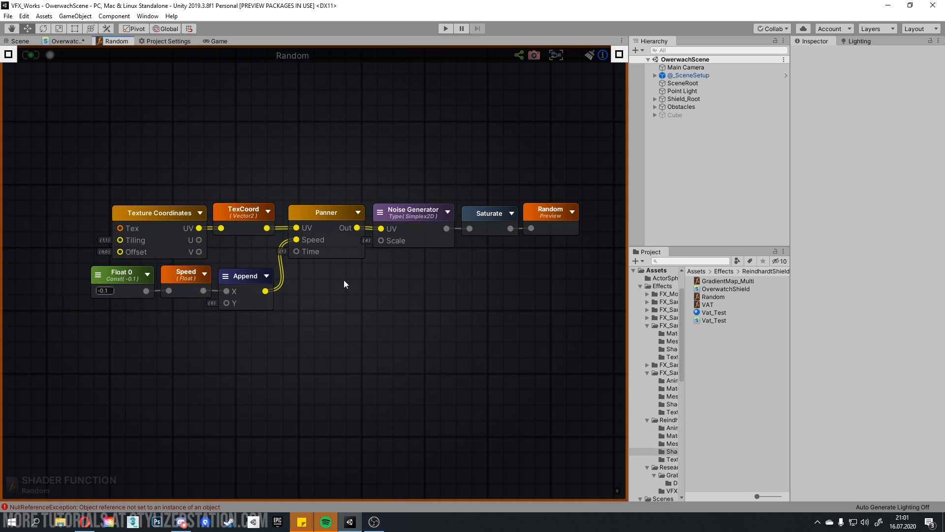
mouse_move(341, 284)
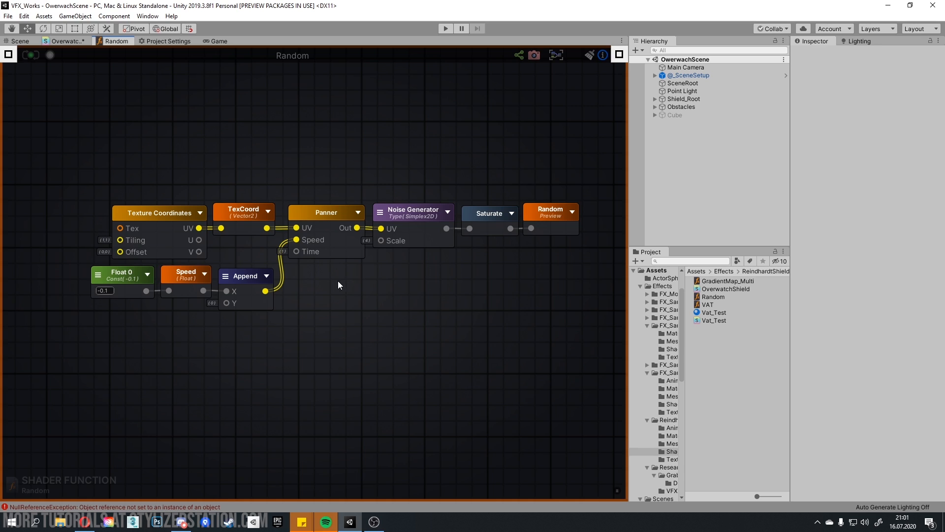
mouse_move(393, 298)
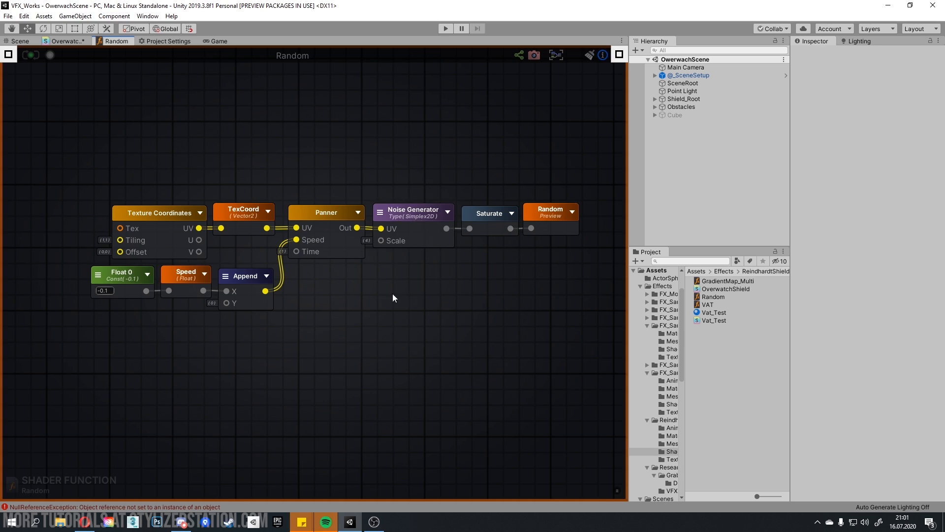
mouse_move(414, 186)
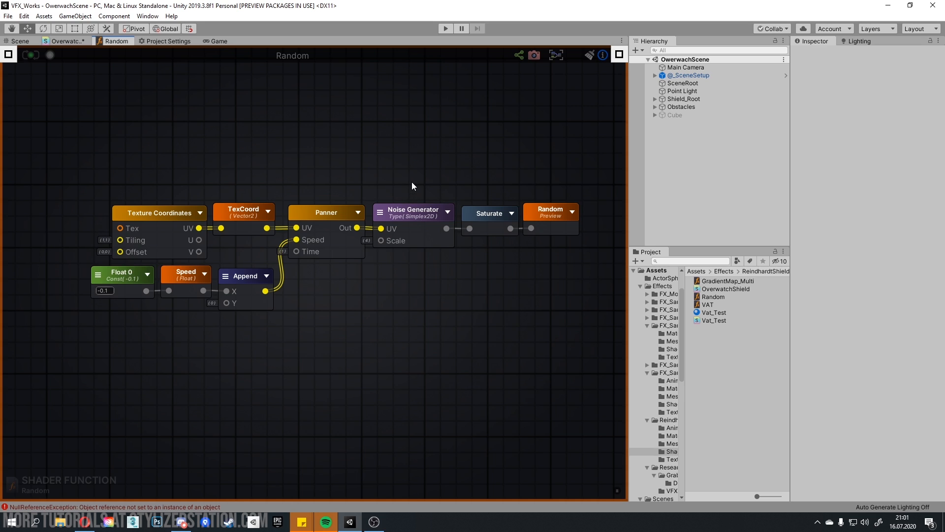
mouse_move(481, 197)
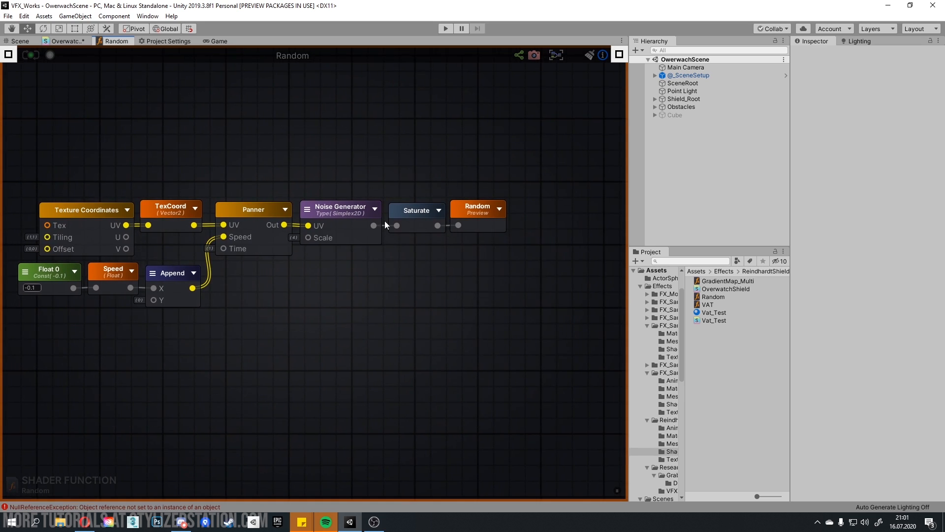
mouse_move(375, 242)
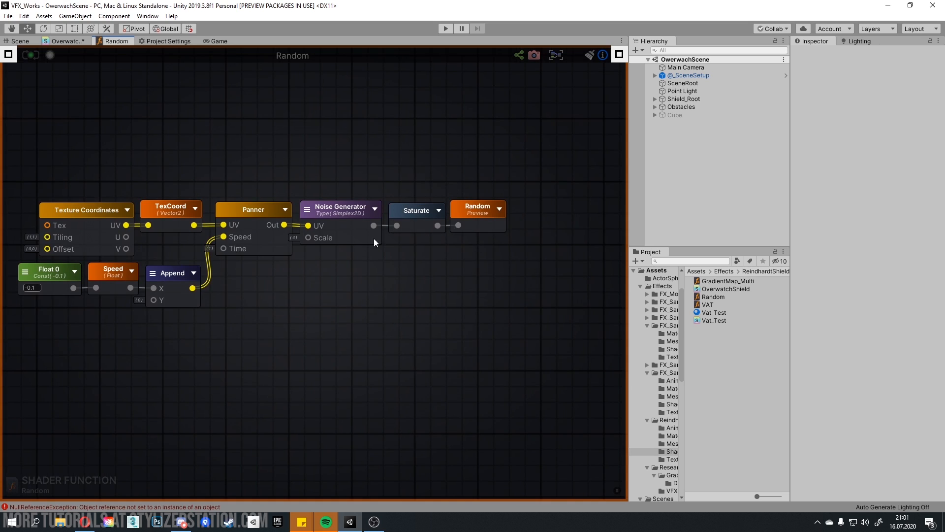
mouse_move(414, 179)
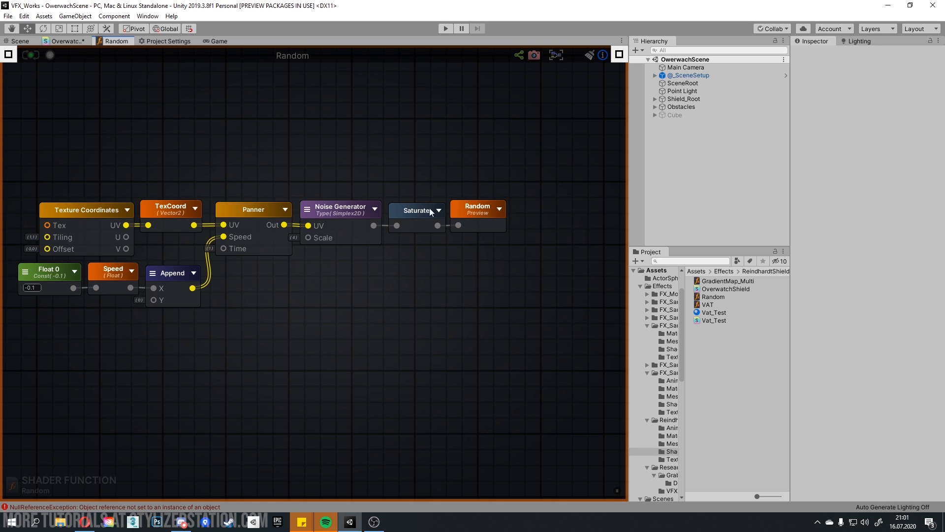
Step: Return to the OverwatchShield graph tab from the Random function's panning-noise graph
click(67, 40)
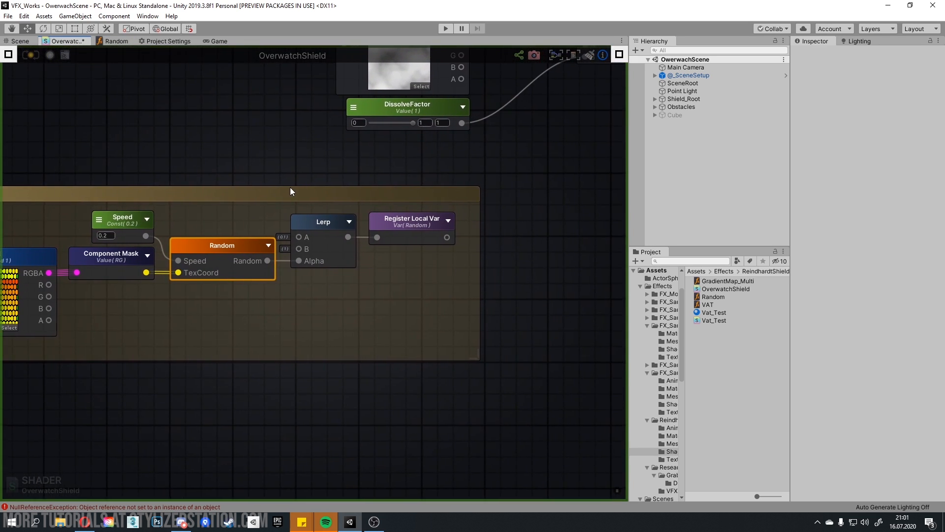
mouse_move(344, 225)
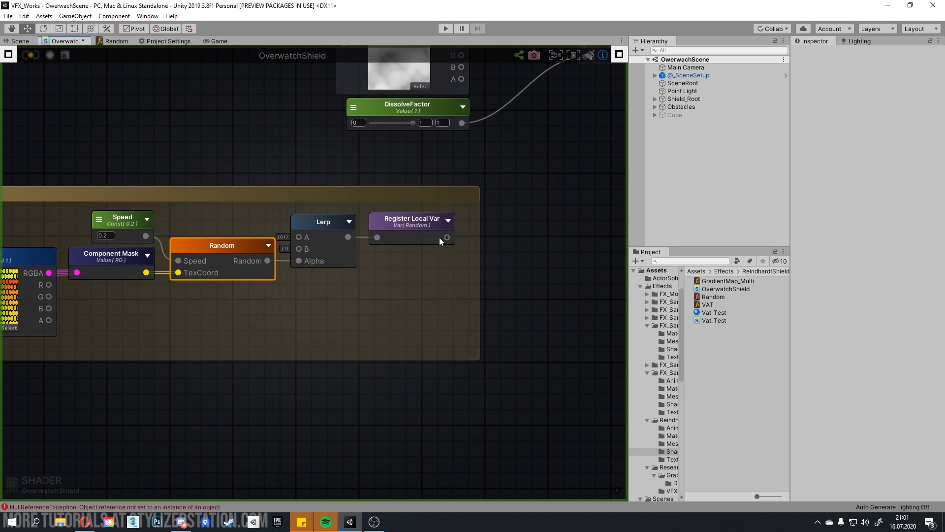
mouse_move(420, 245)
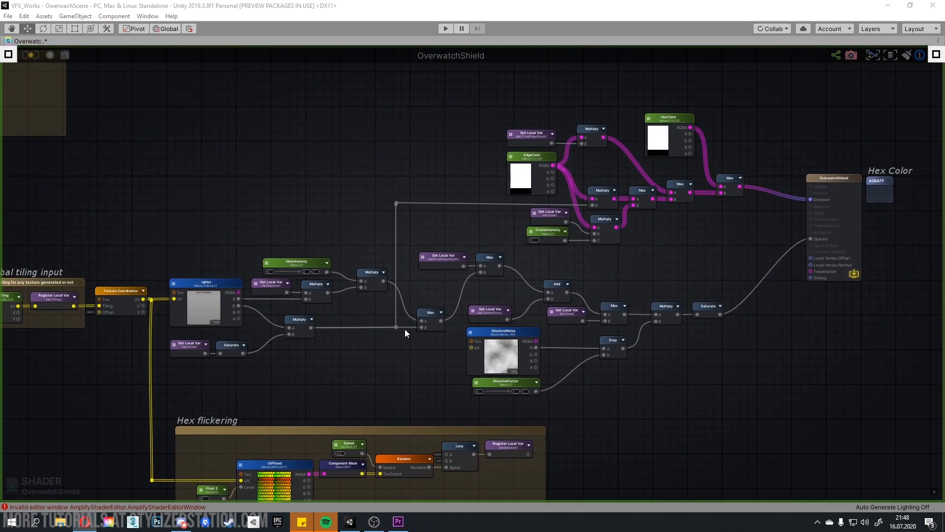
mouse_move(362, 341)
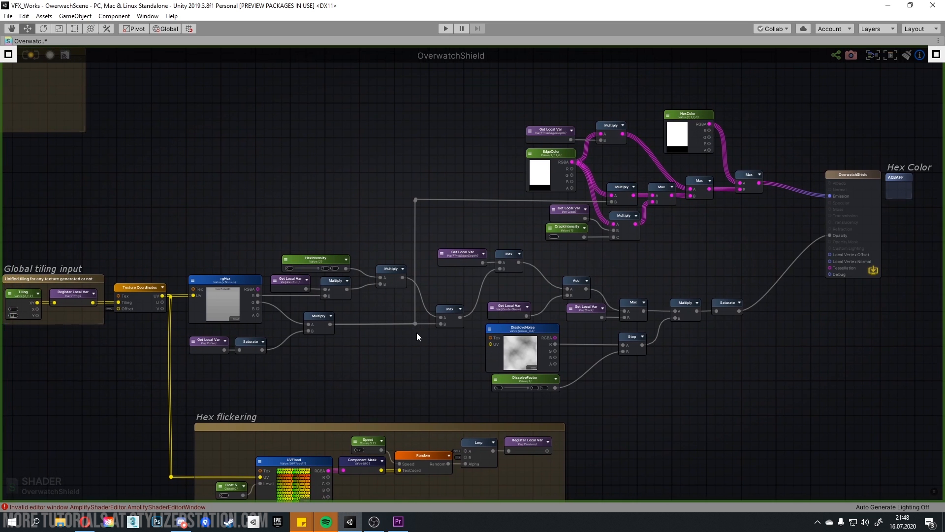
mouse_move(320, 304)
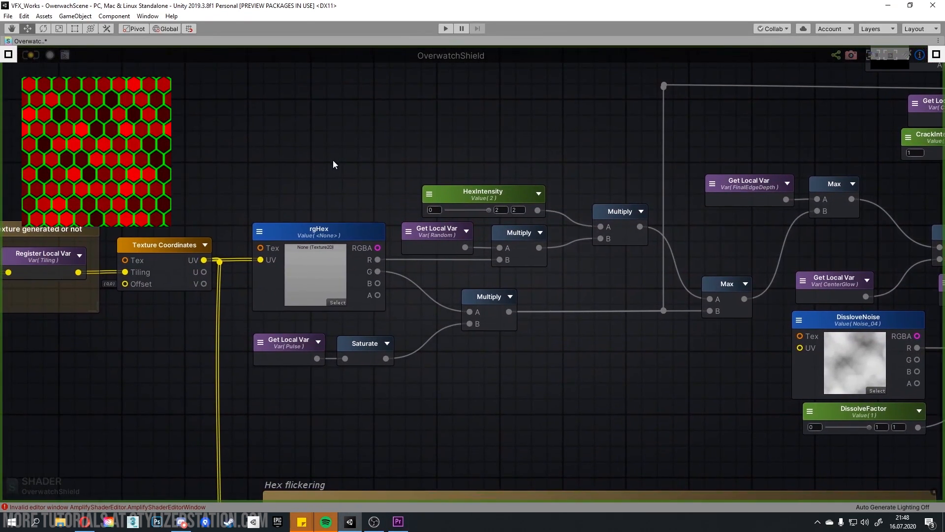
mouse_move(320, 232)
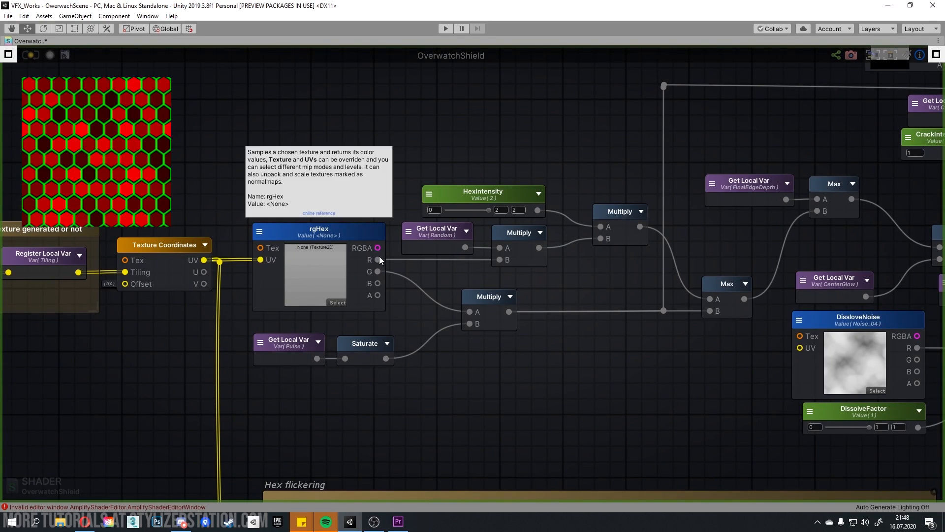
mouse_move(380, 284)
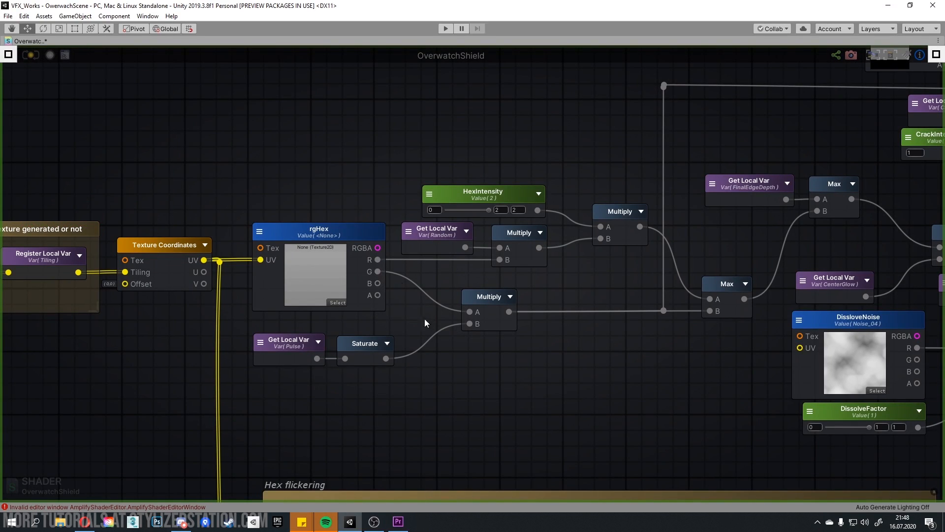
mouse_move(480, 242)
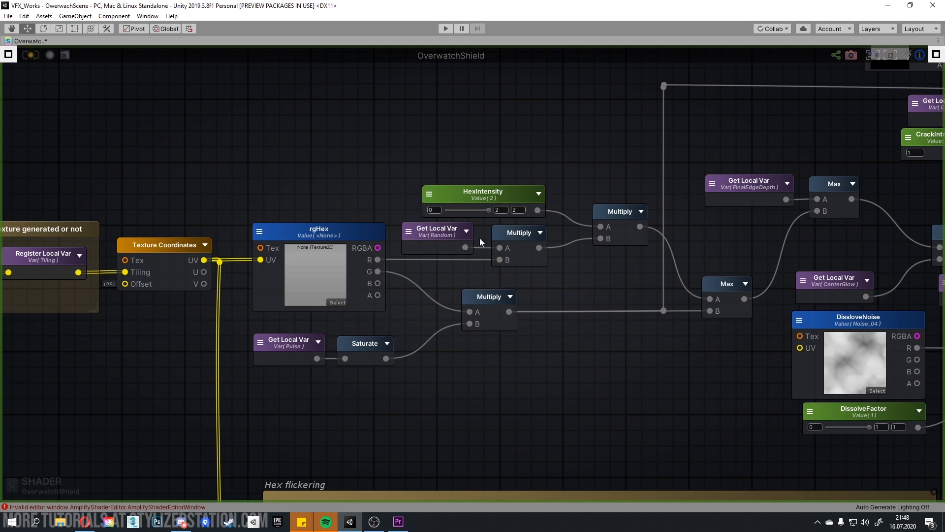
mouse_move(600, 256)
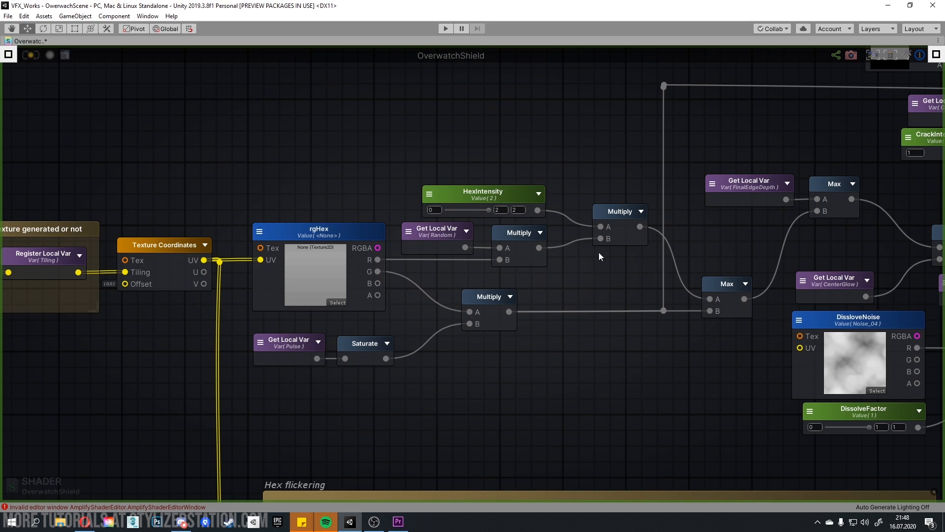
mouse_move(487, 199)
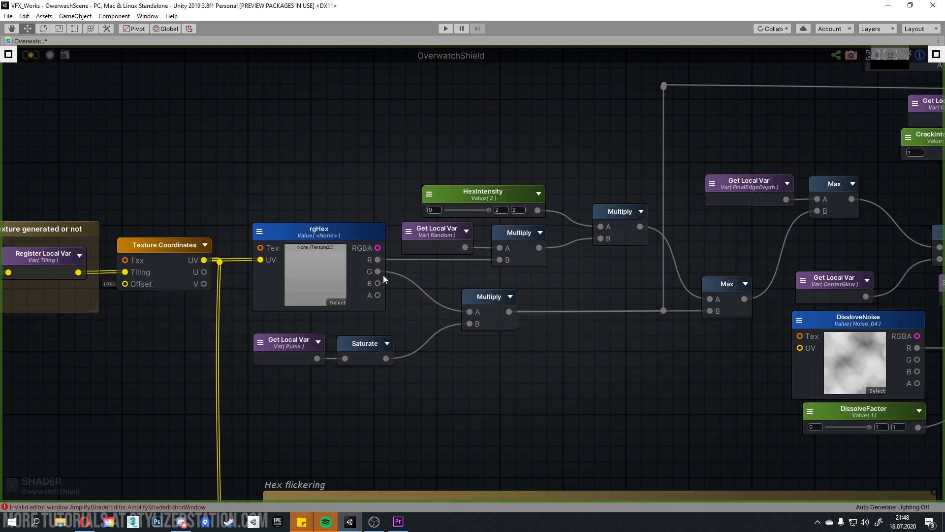
mouse_move(475, 323)
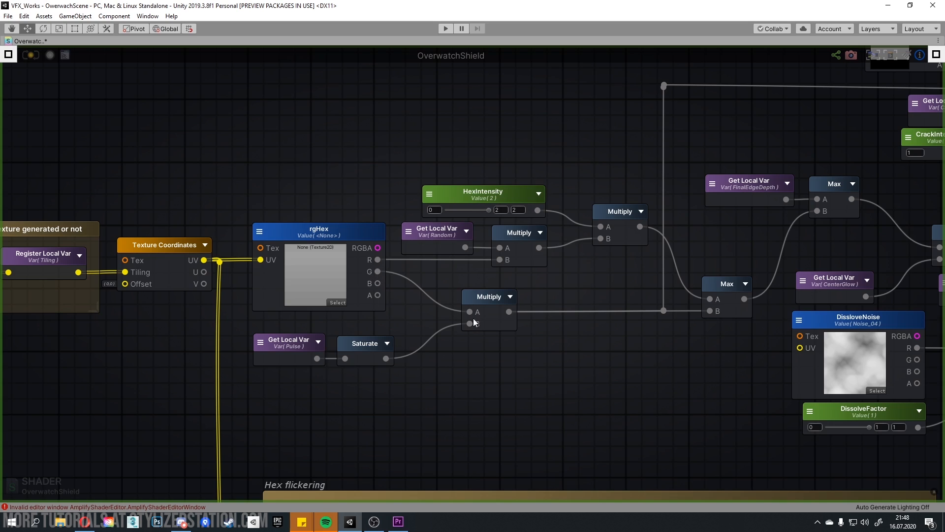
mouse_move(313, 355)
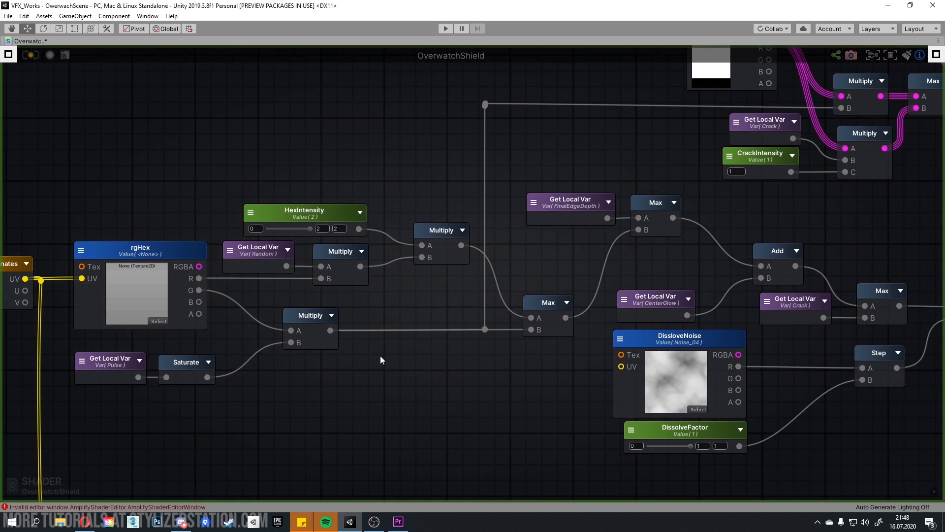
mouse_move(554, 314)
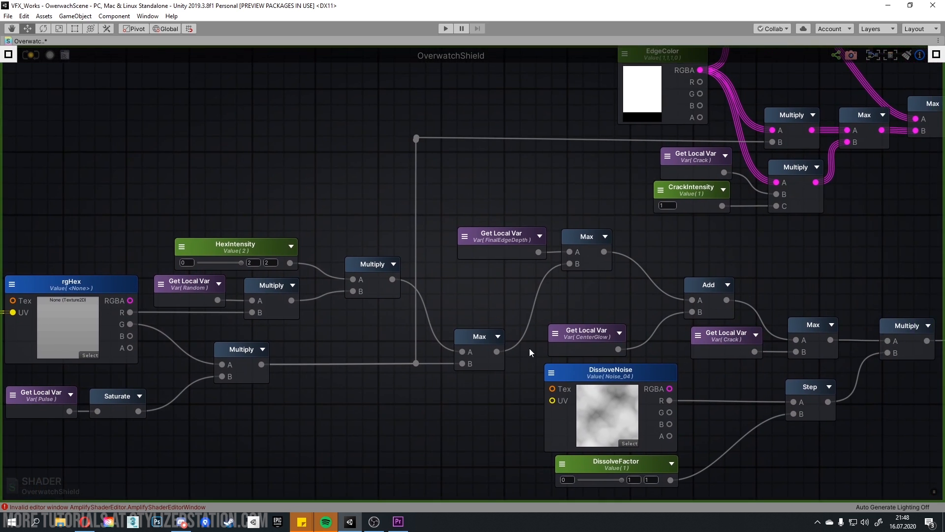
mouse_move(582, 266)
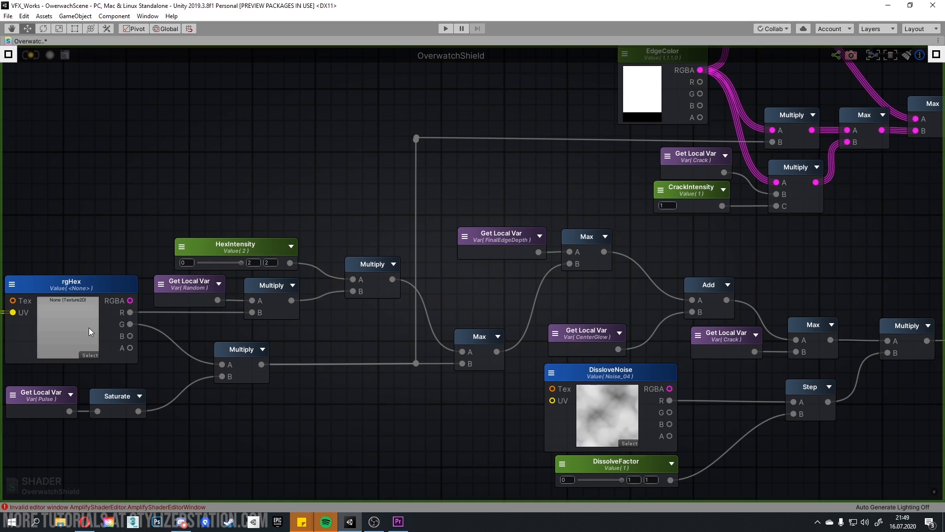
mouse_move(510, 227)
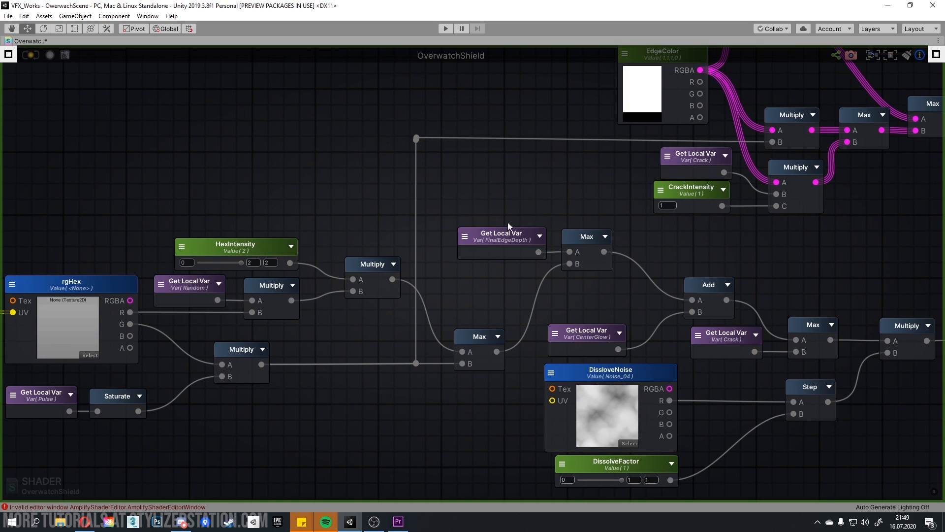
drag(508, 226, 497, 156)
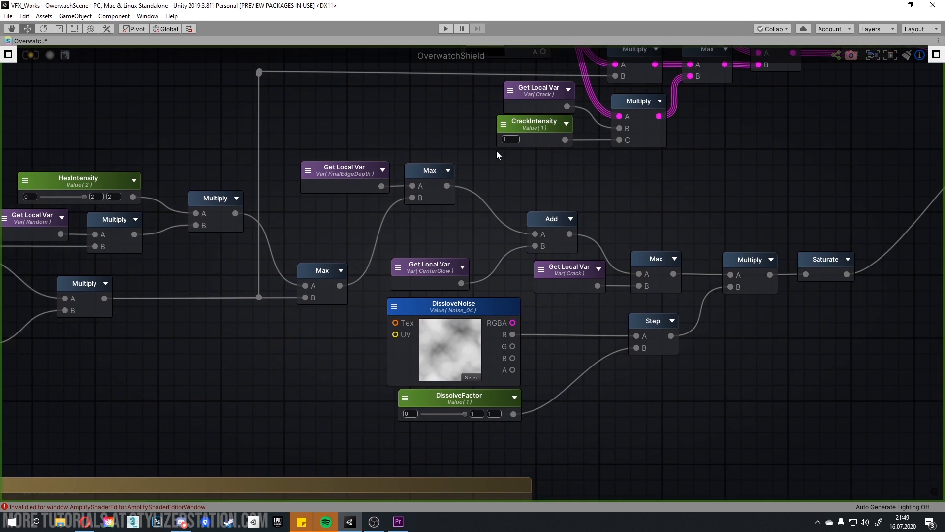
mouse_move(494, 246)
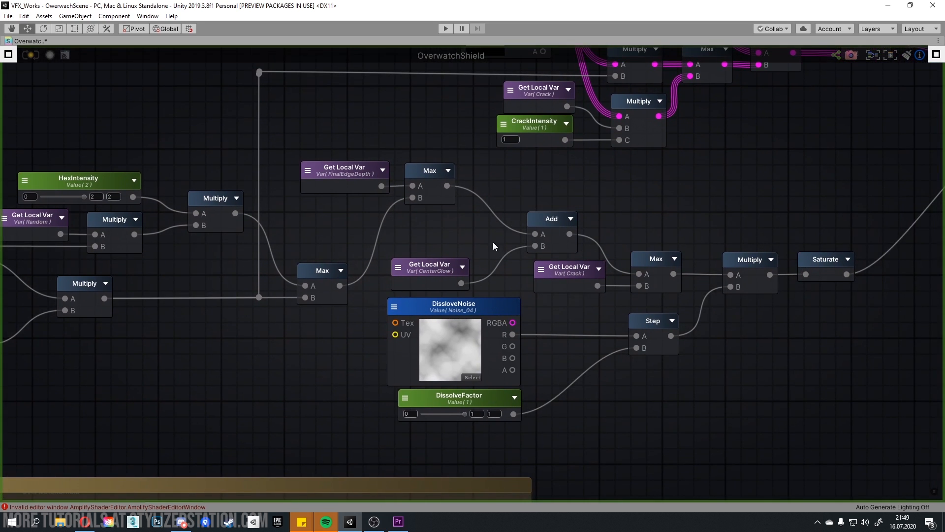
mouse_move(449, 197)
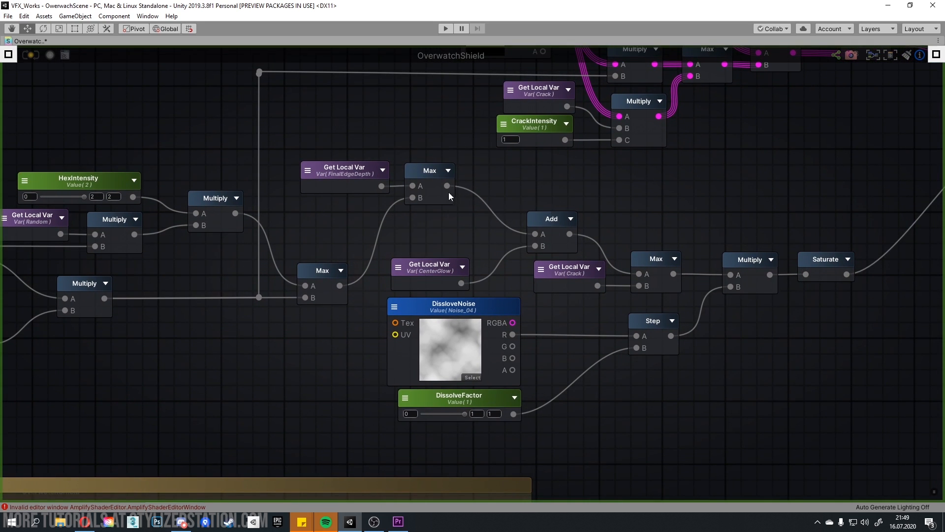
mouse_move(704, 241)
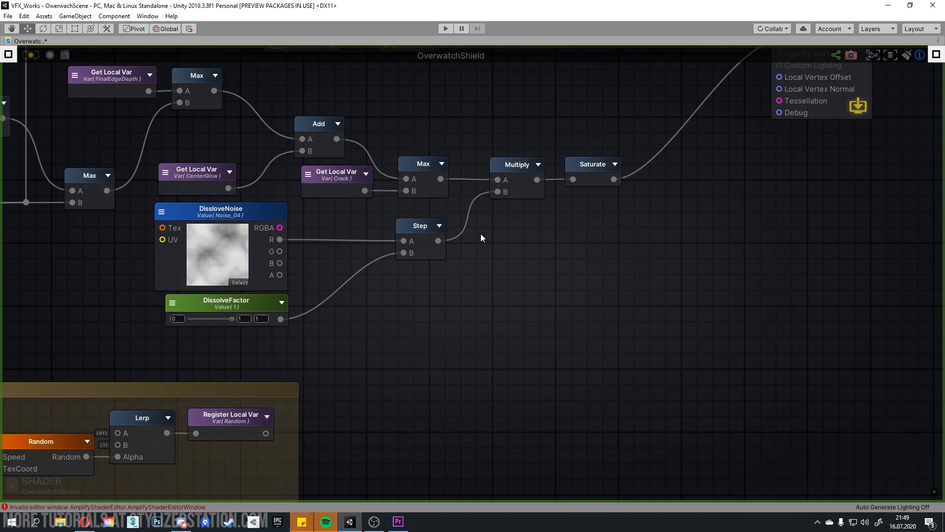
mouse_move(471, 248)
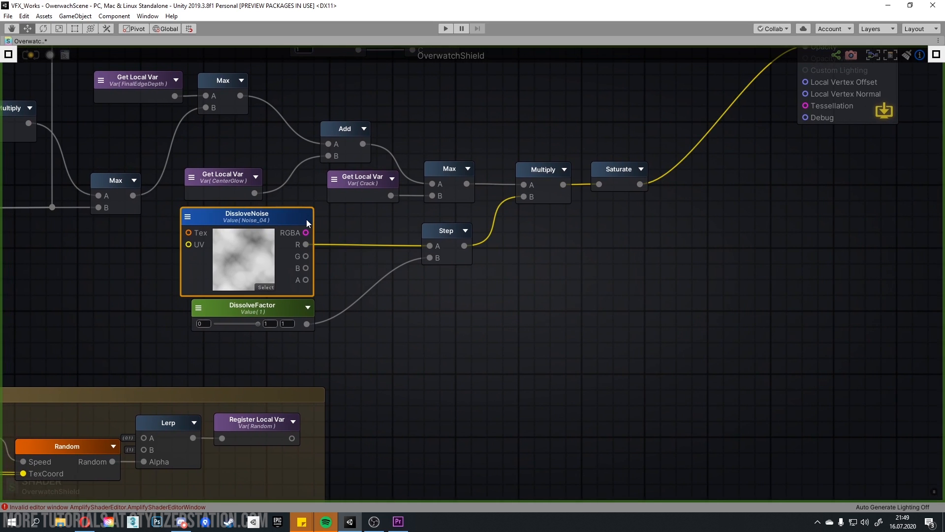
mouse_move(319, 218)
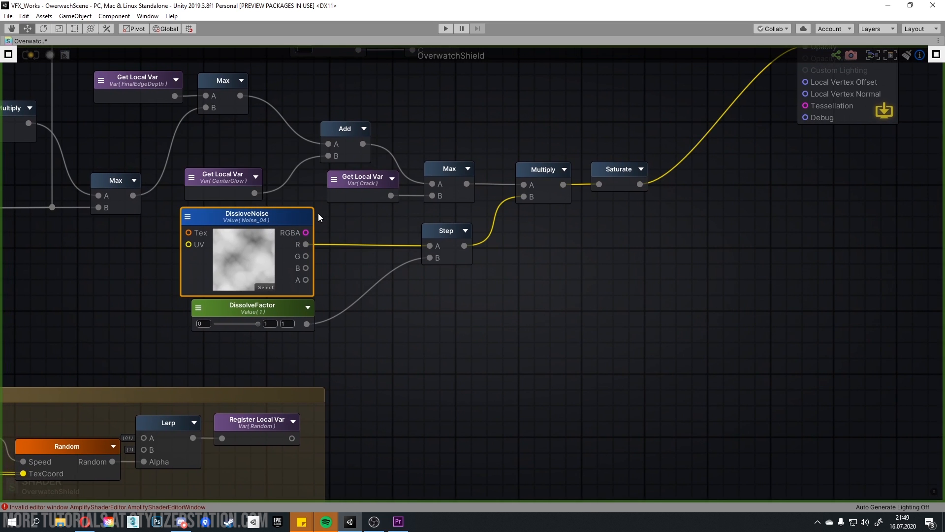
mouse_move(478, 243)
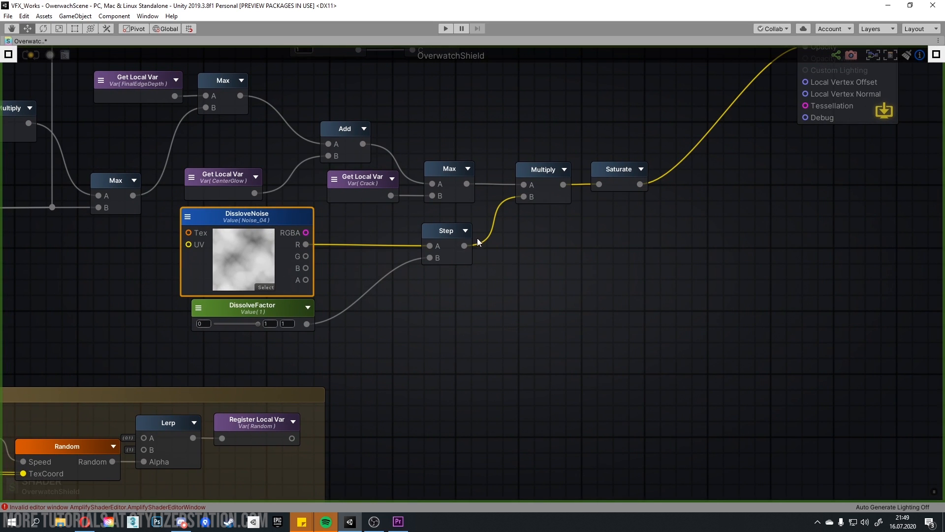
mouse_move(645, 220)
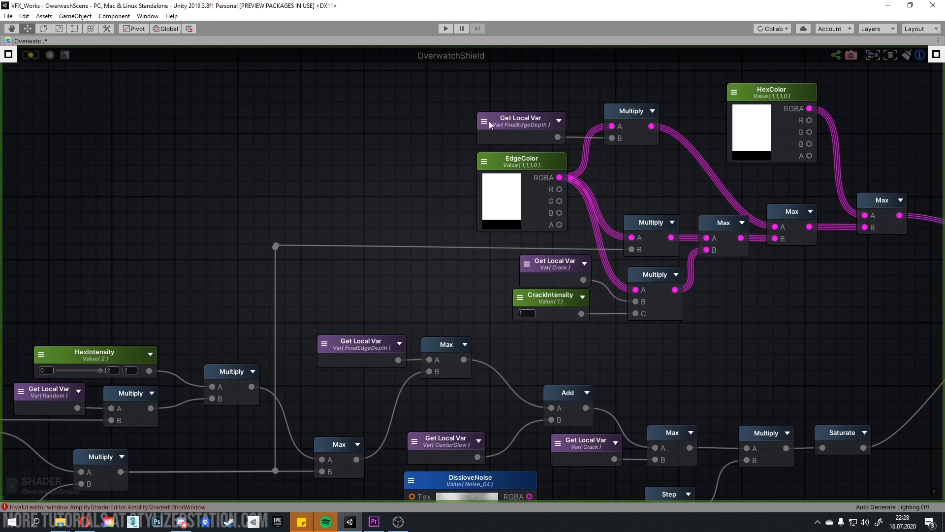
mouse_move(573, 261)
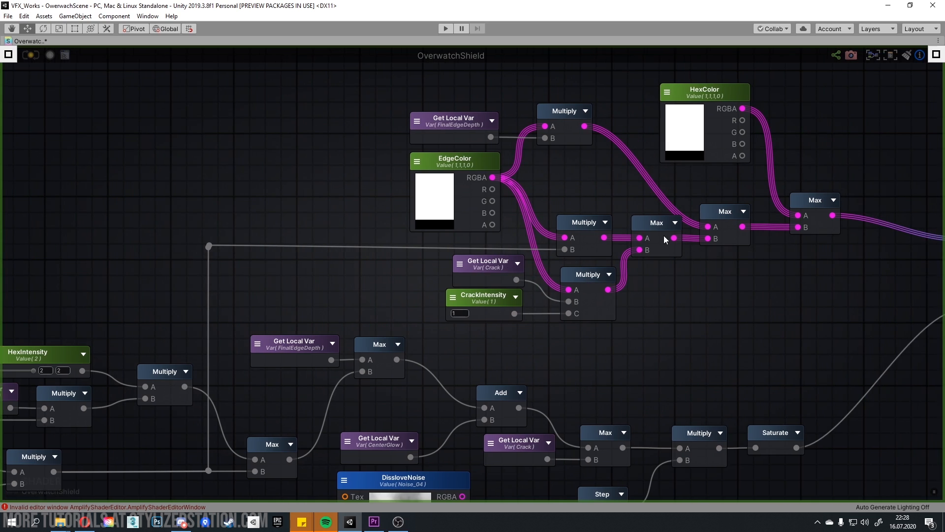
mouse_move(794, 295)
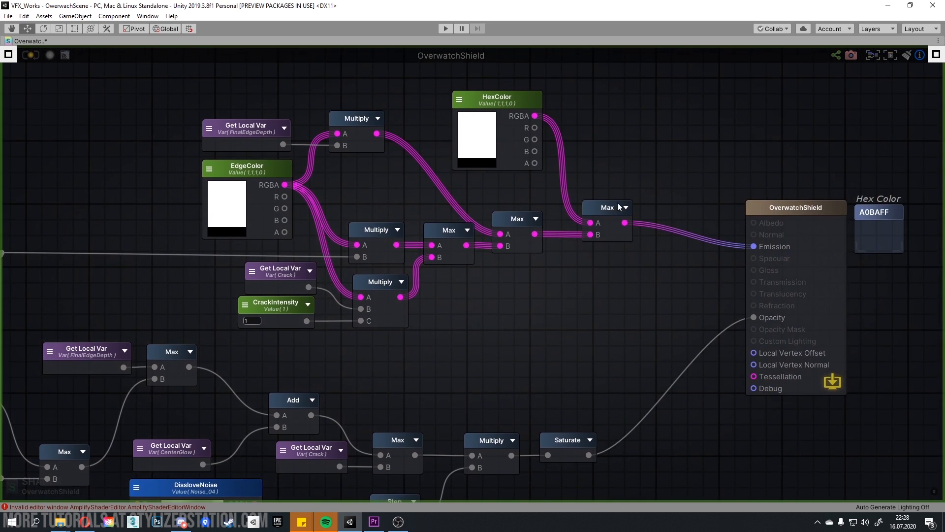
mouse_move(446, 102)
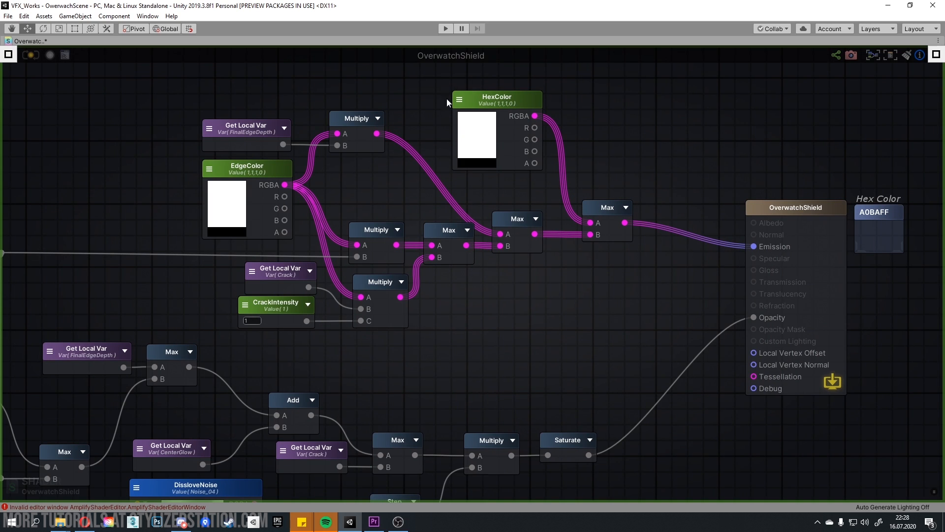
mouse_move(497, 107)
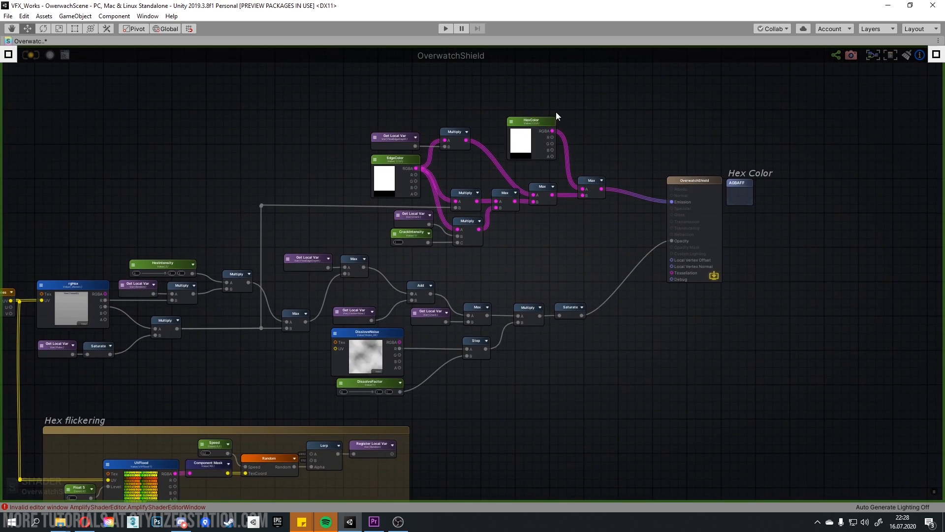
mouse_move(549, 145)
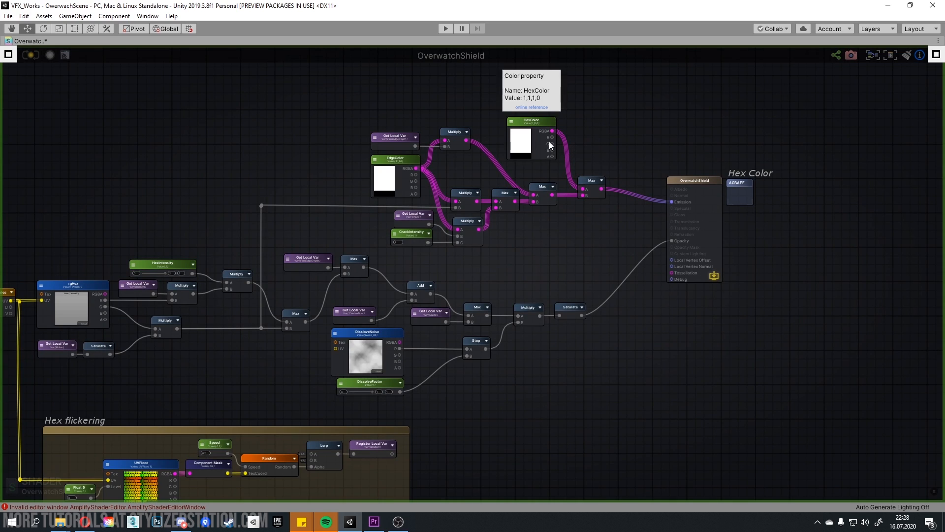
mouse_move(458, 496)
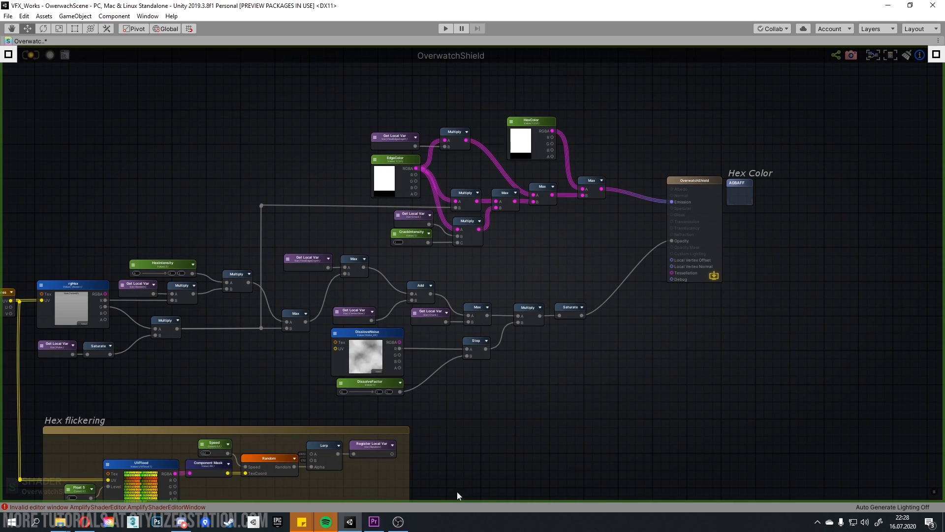